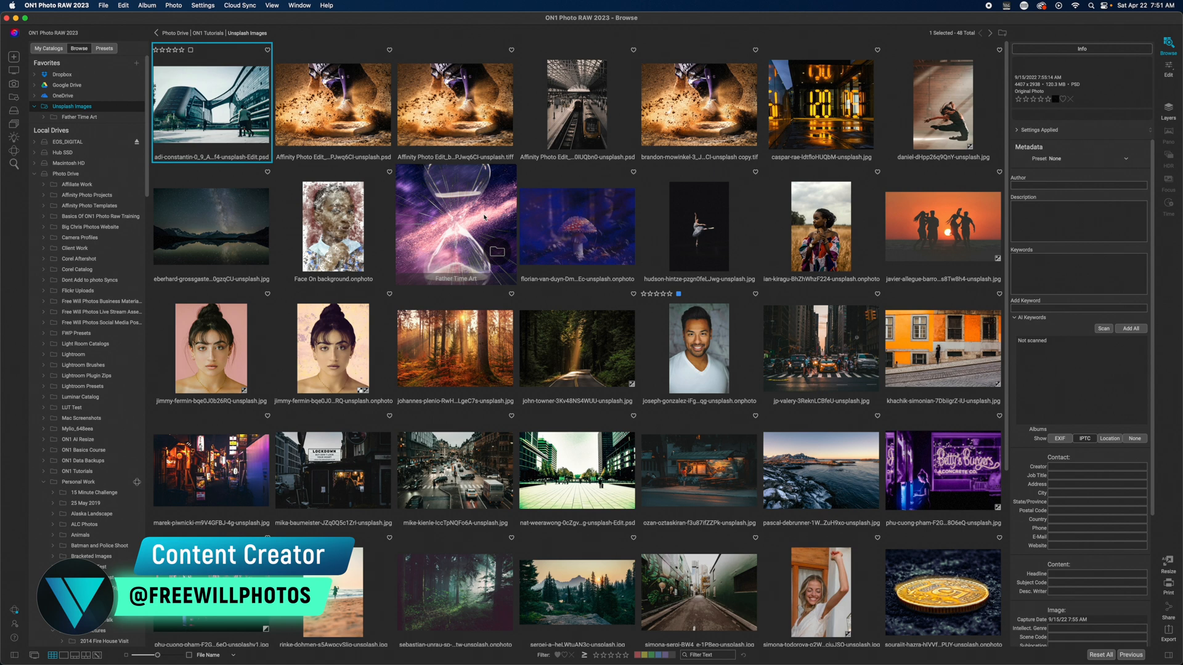
{"action": "mouse_move", "coordinate": [296, 219]}
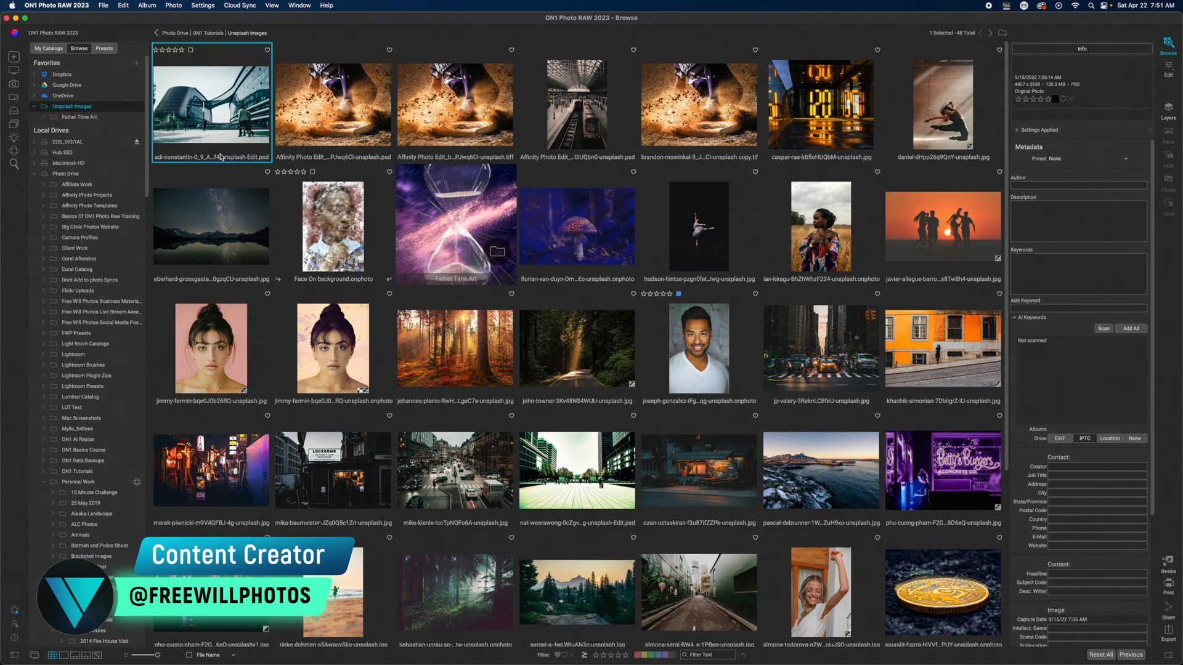
- Show the File menu with its import options
{"action": "left_click", "coordinate": [102, 5]}
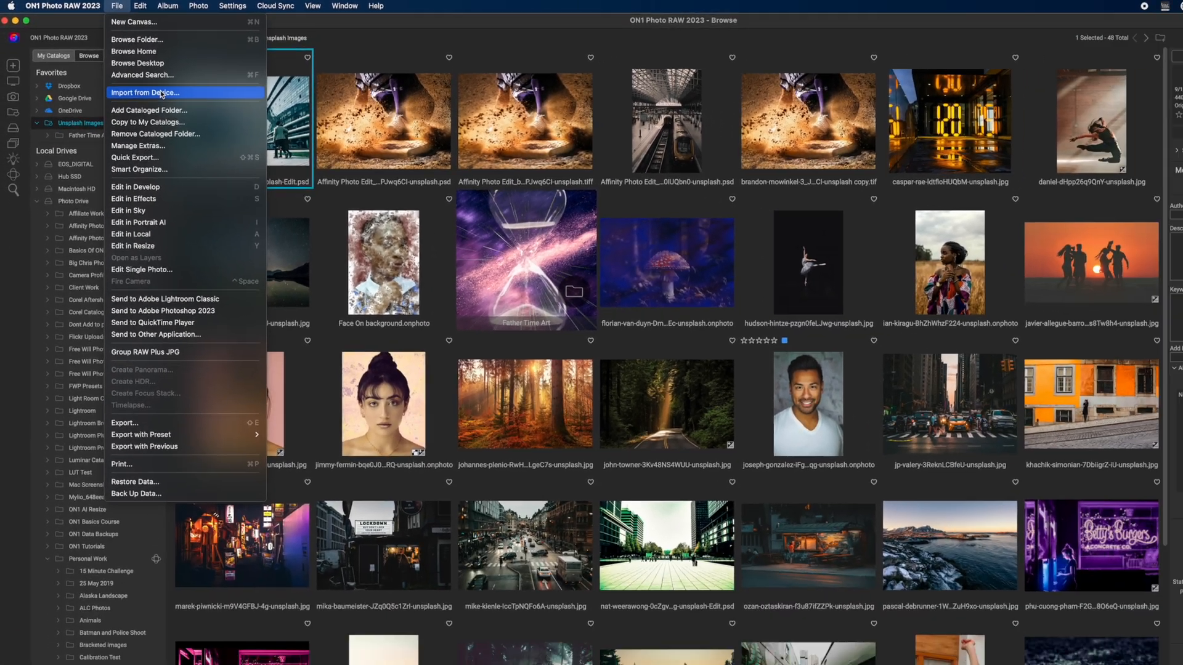
- Start Import from Device to list the EOS_DIGITAL card's 603 files
{"action": "left_click", "coordinate": [144, 92]}
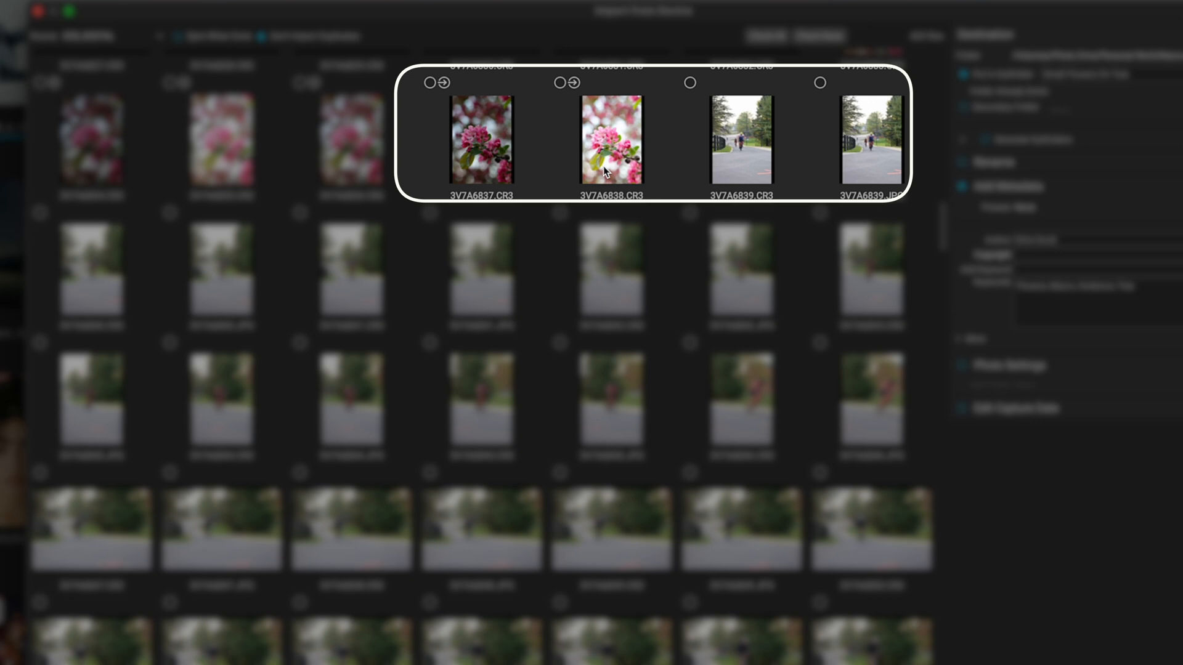
{"action": "mouse_move", "coordinate": [583, 98]}
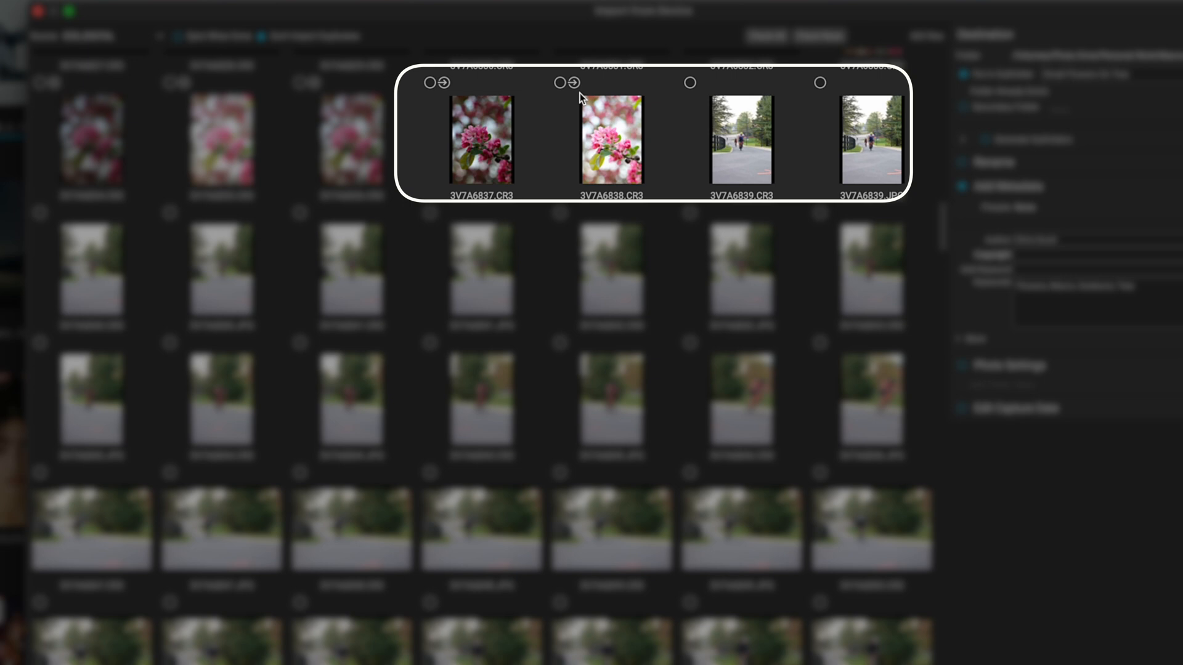
{"action": "mouse_move", "coordinate": [587, 100]}
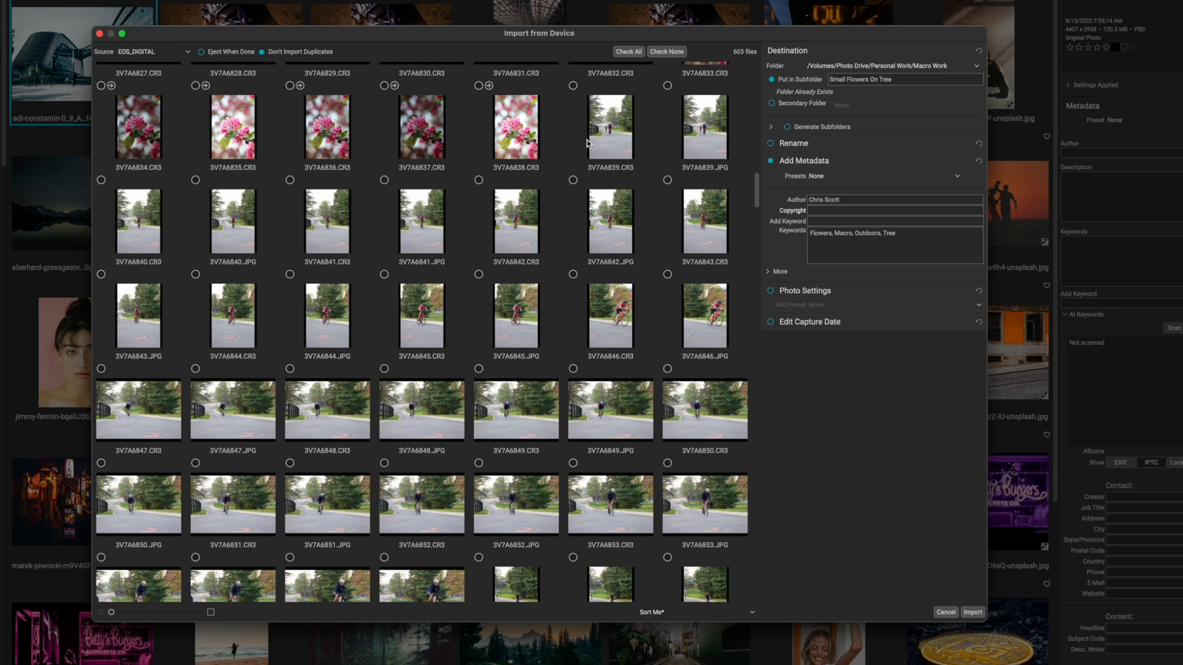
- Check the range from 3V7A6839.CR3 through the last shot, 472 of 603 files
{"action": "left_click", "coordinate": [610, 126]}
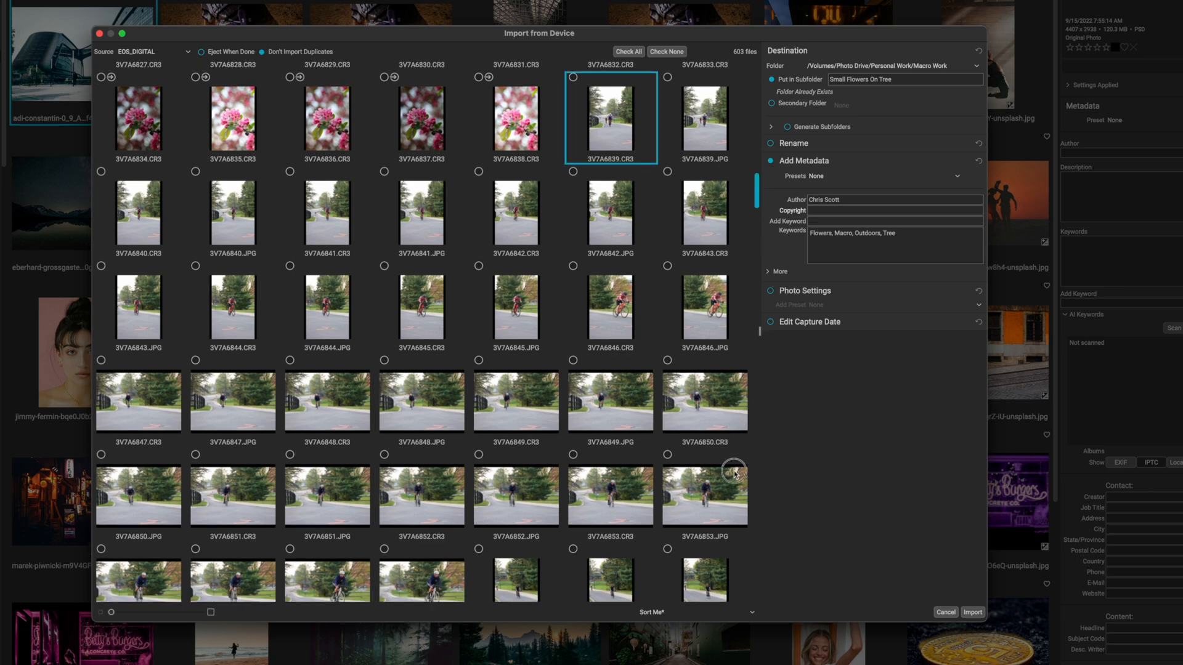
{"action": "mouse_move", "coordinate": [743, 603]}
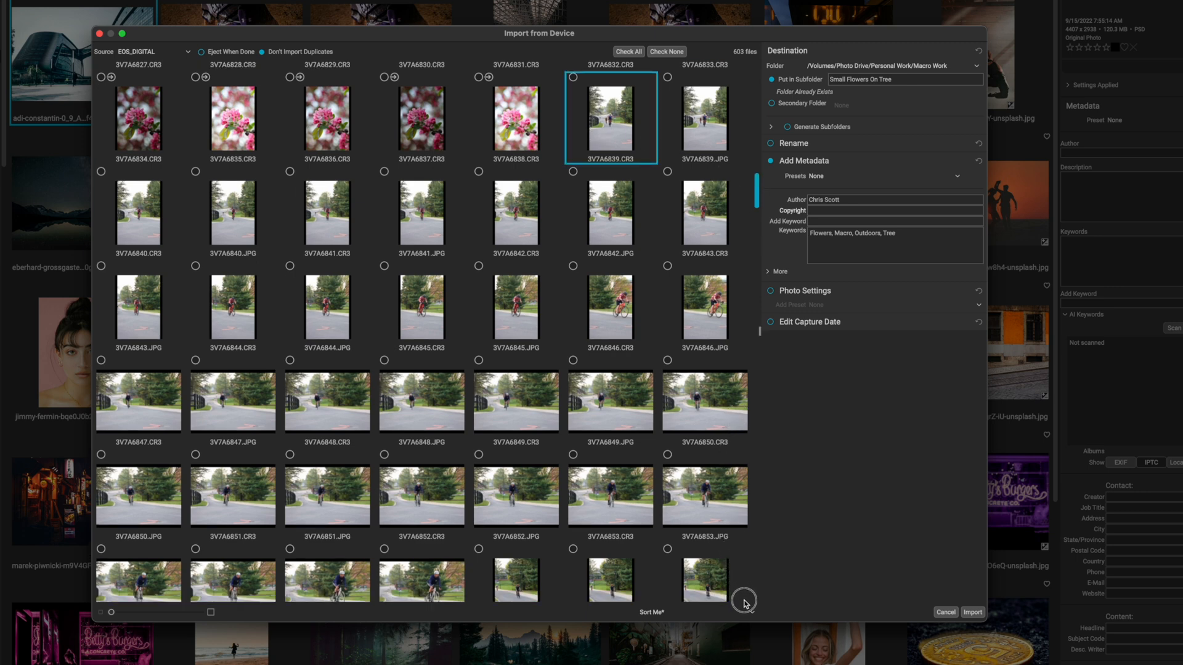
{"action": "scroll", "scroll_direction": "down", "scroll_amount": 3}
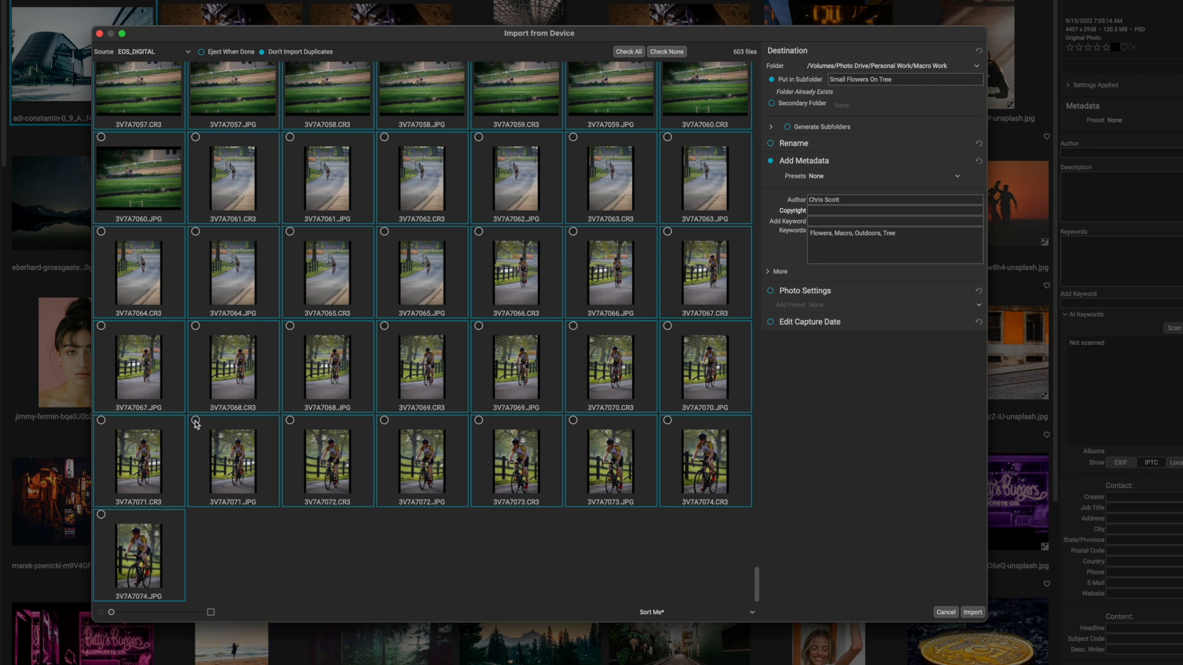
{"action": "left_click", "coordinate": [627, 52]}
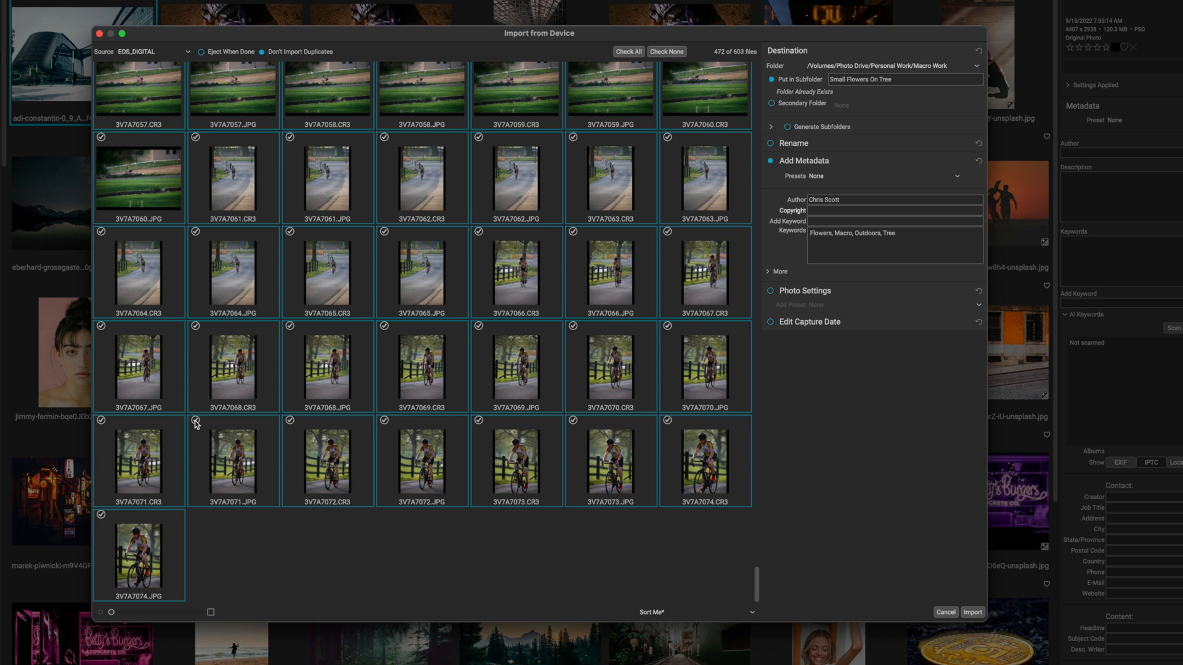
{"action": "mouse_move", "coordinate": [370, 392]}
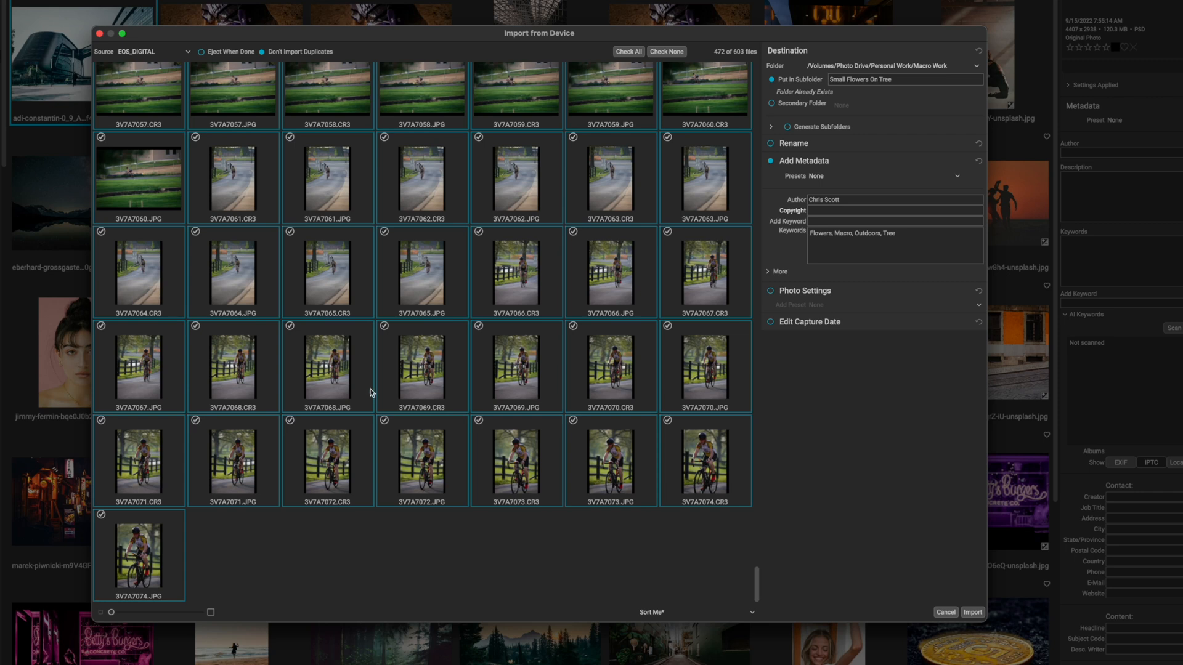
{"action": "mouse_move", "coordinate": [385, 336]}
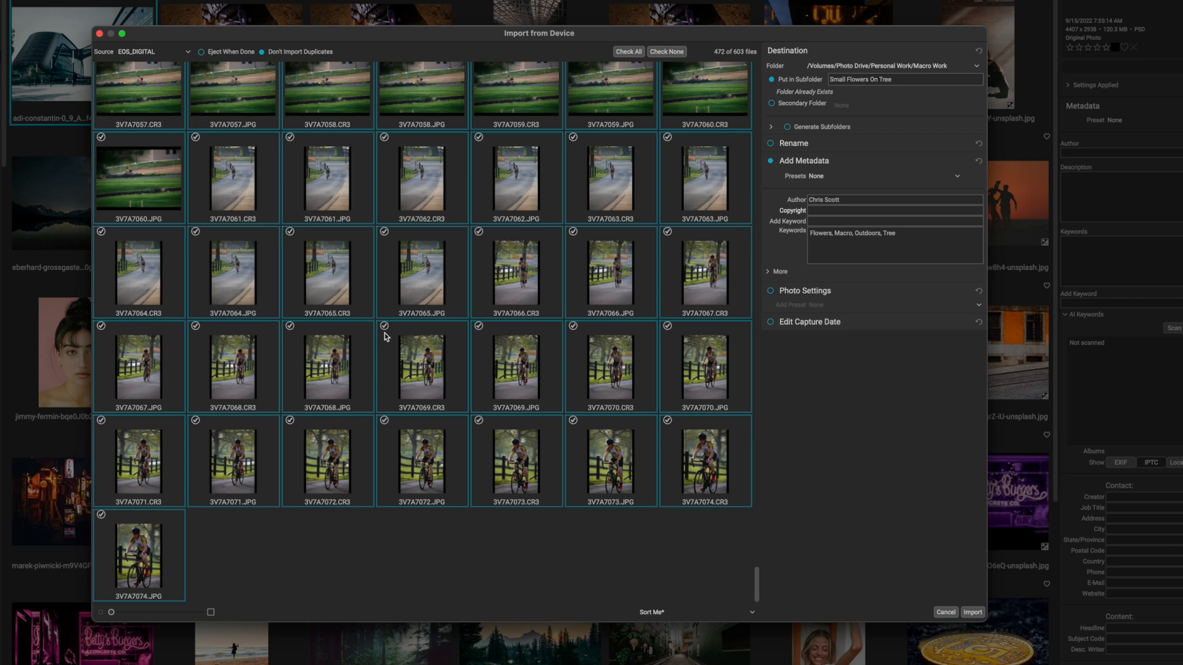
{"action": "mouse_move", "coordinate": [855, 353]}
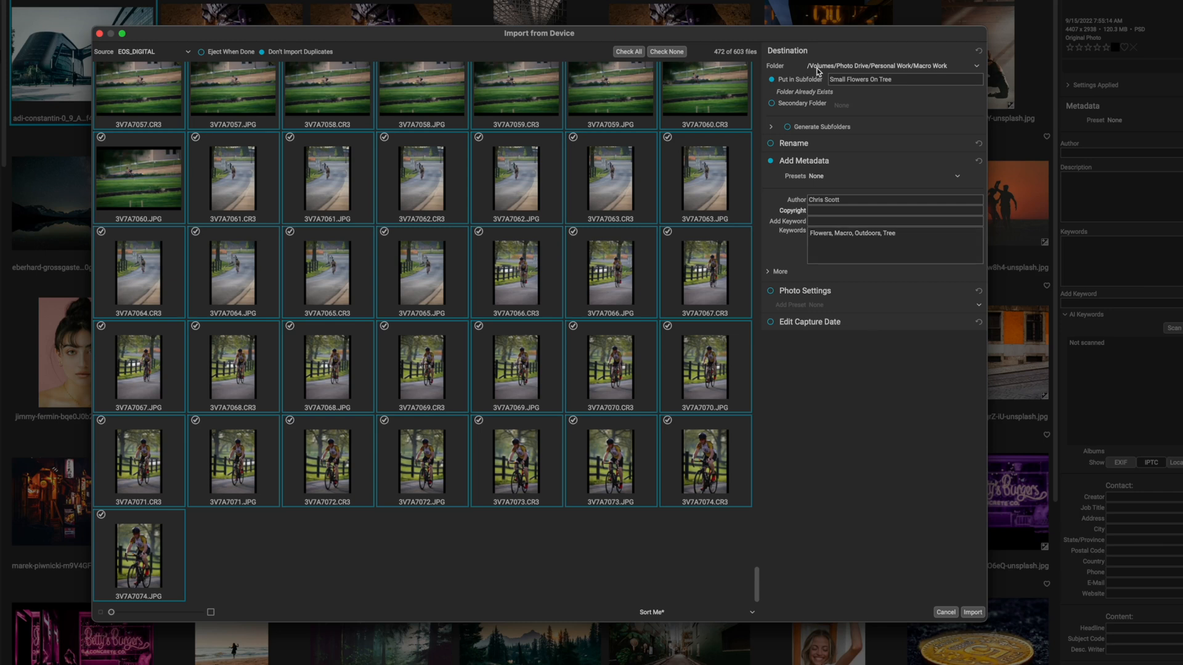
{"action": "mouse_move", "coordinate": [882, 73]}
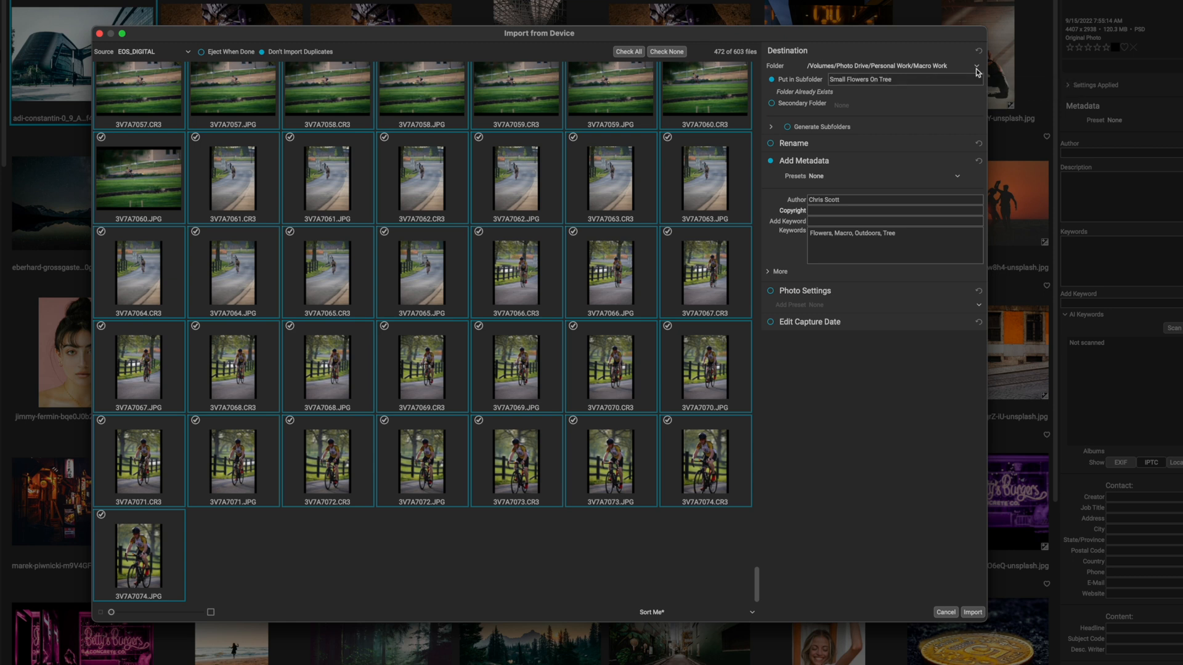
- Choose Personal Work/Event Photography as the import destination folder
{"action": "left_click", "coordinate": [977, 65]}
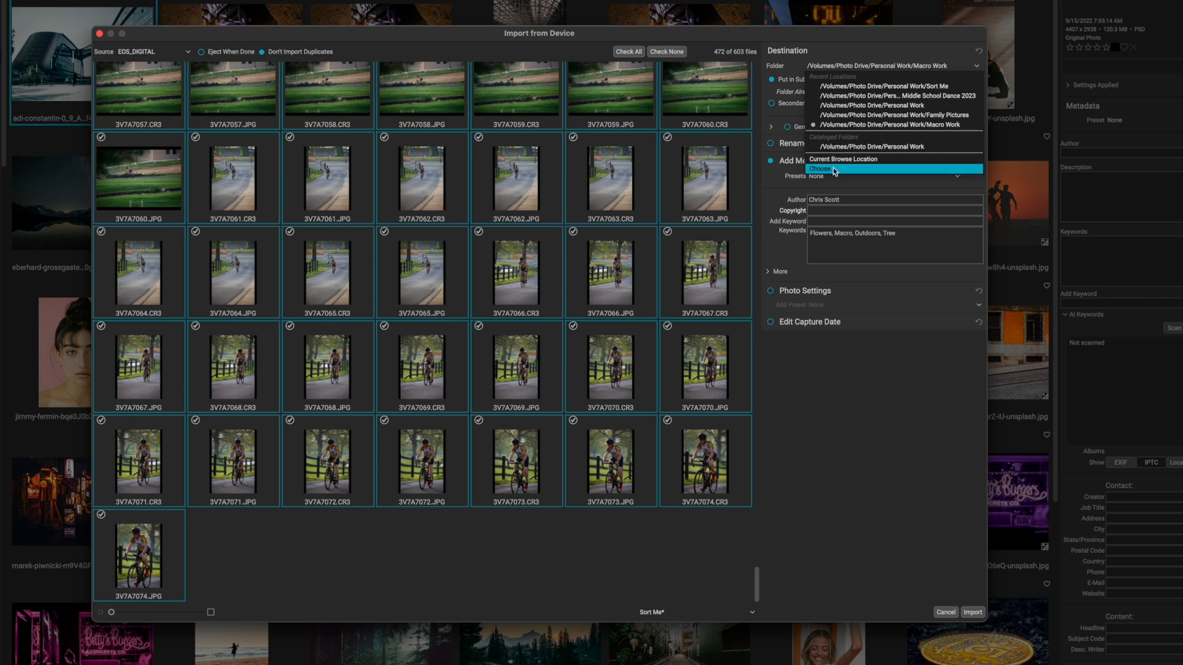
{"action": "left_click", "coordinate": [821, 169]}
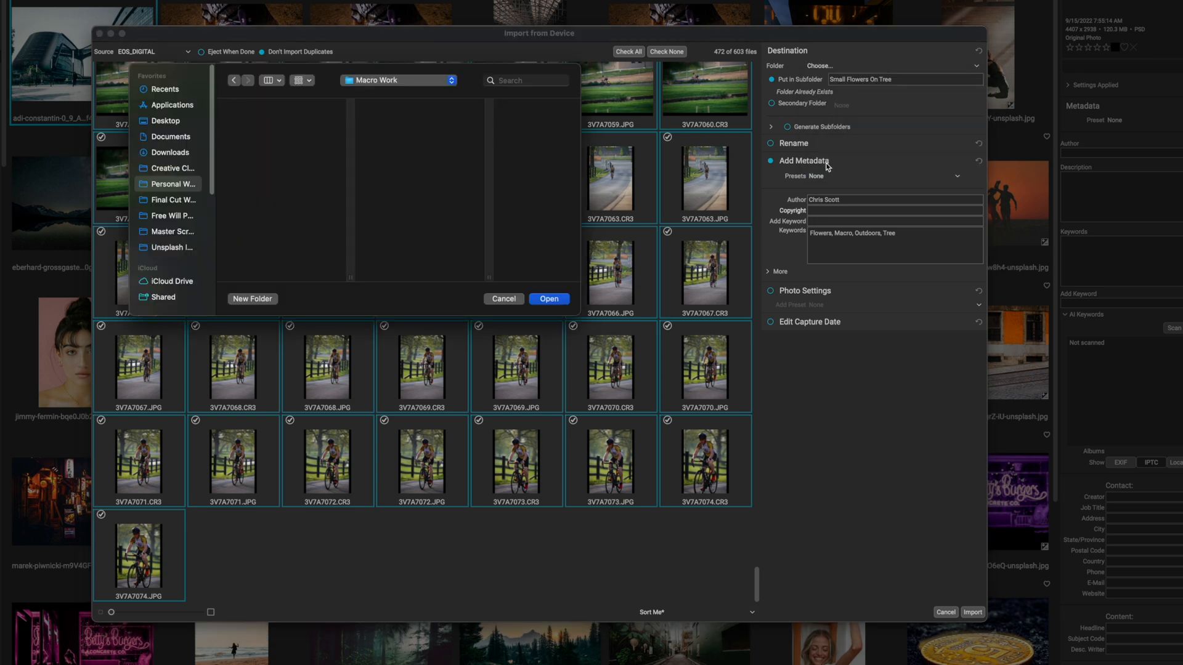
{"action": "left_click", "coordinate": [450, 80]}
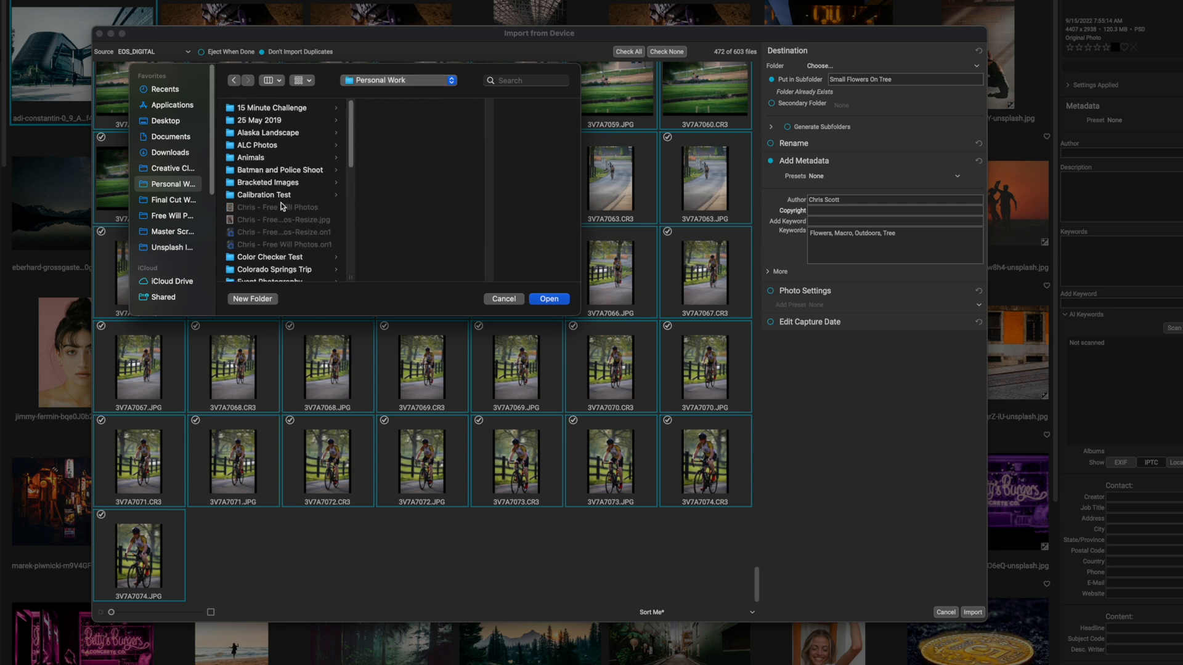
{"action": "scroll", "scroll_direction": "down", "scroll_amount": 3}
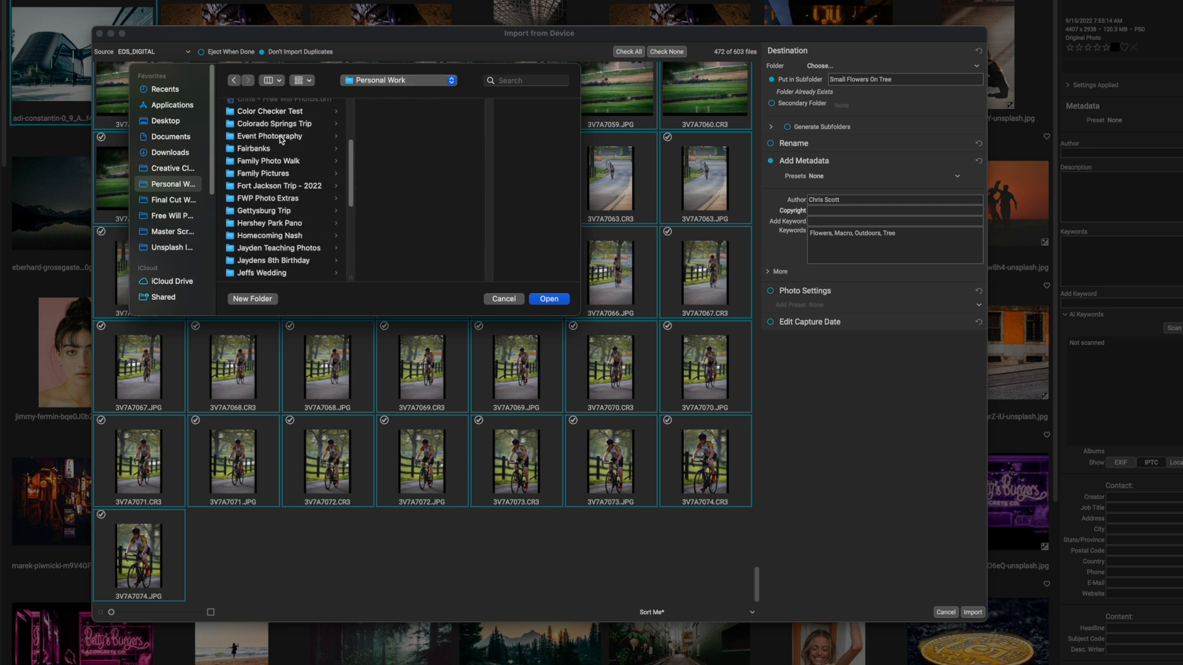
{"action": "left_click", "coordinate": [270, 136]}
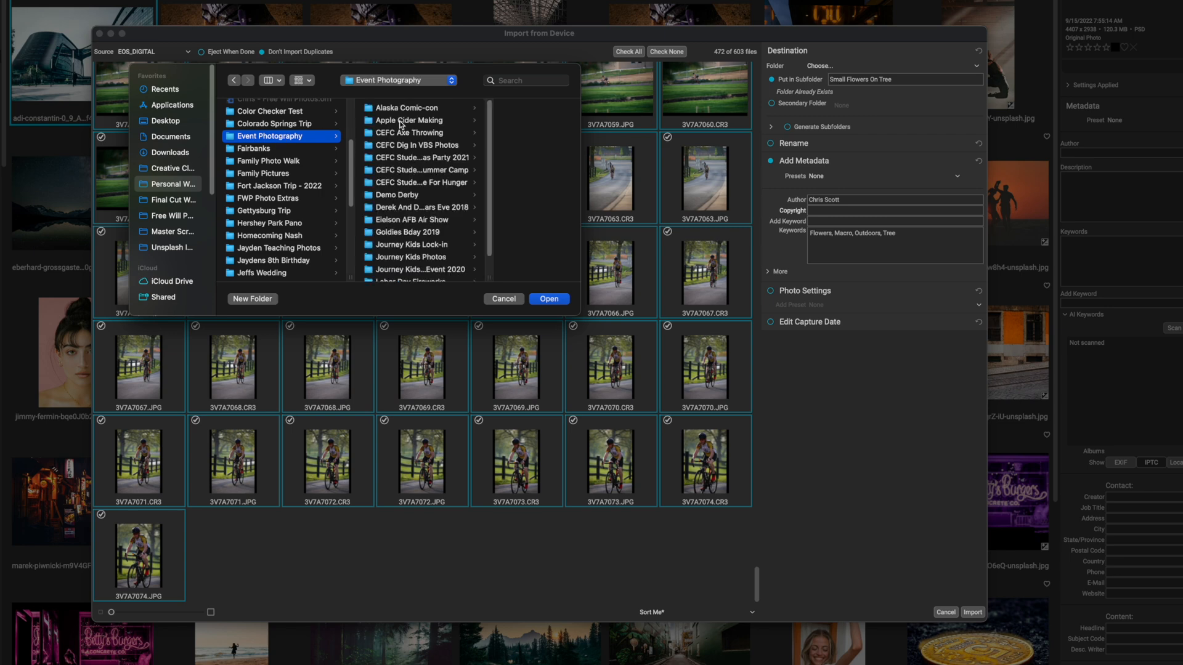
{"action": "left_click", "coordinate": [548, 298]}
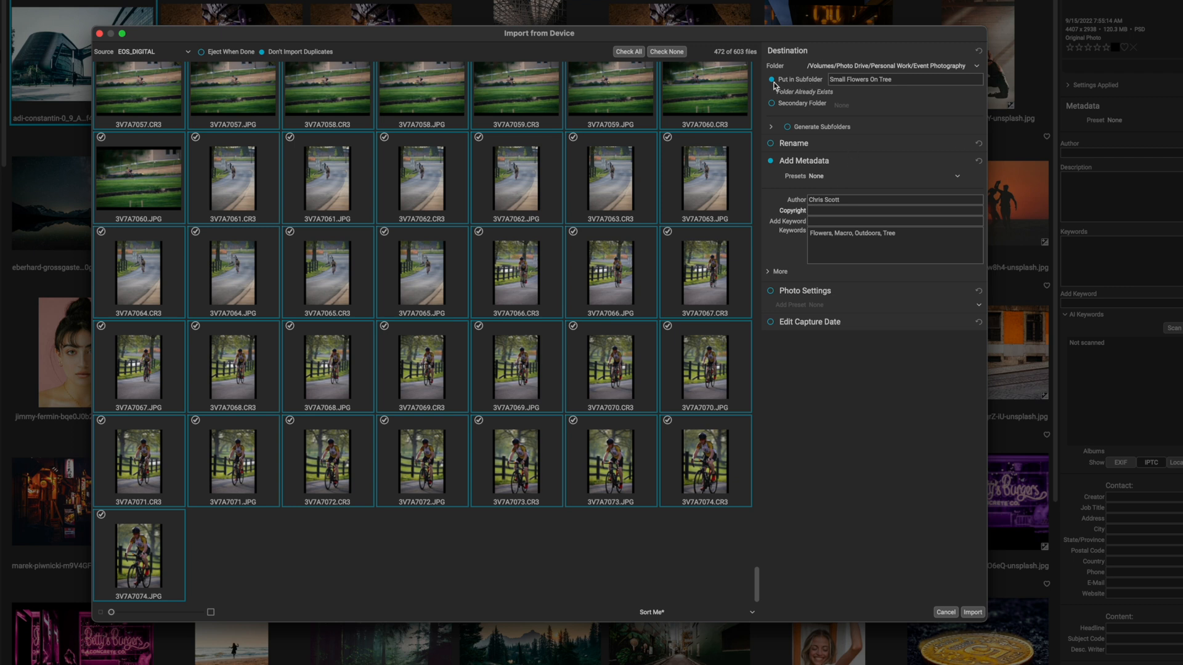
- Keep Put in Subfolder on and start naming the subfolder JTSD Bike Race
{"action": "left_click", "coordinate": [772, 79]}
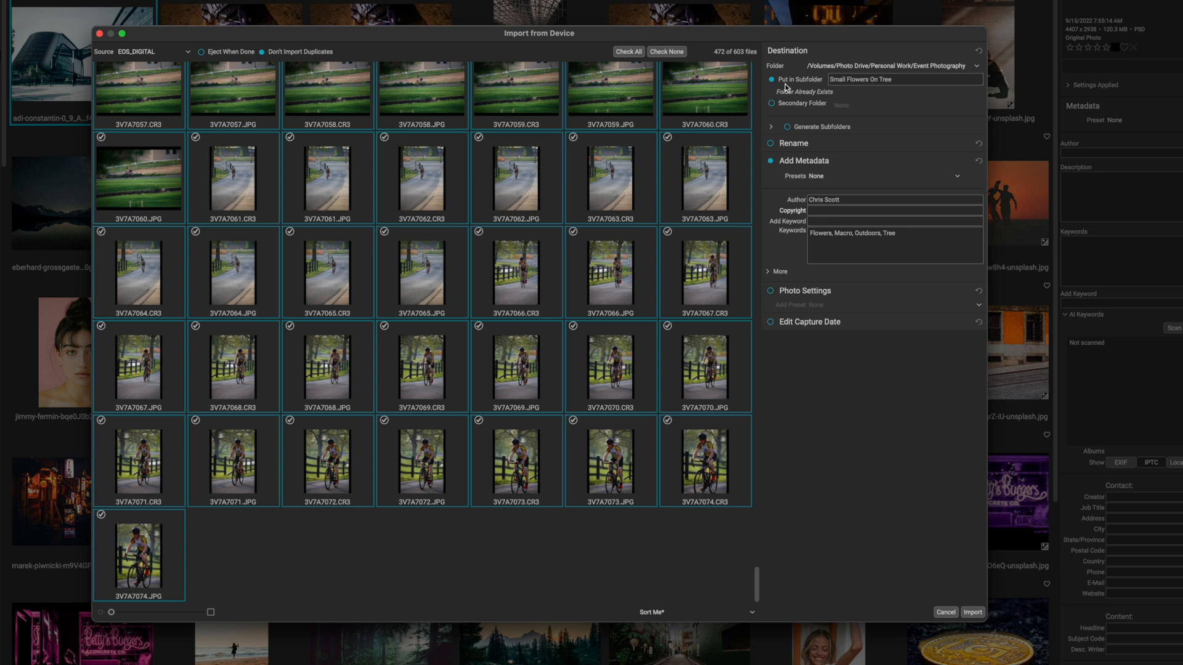
{"action": "left_click", "coordinate": [905, 79]}
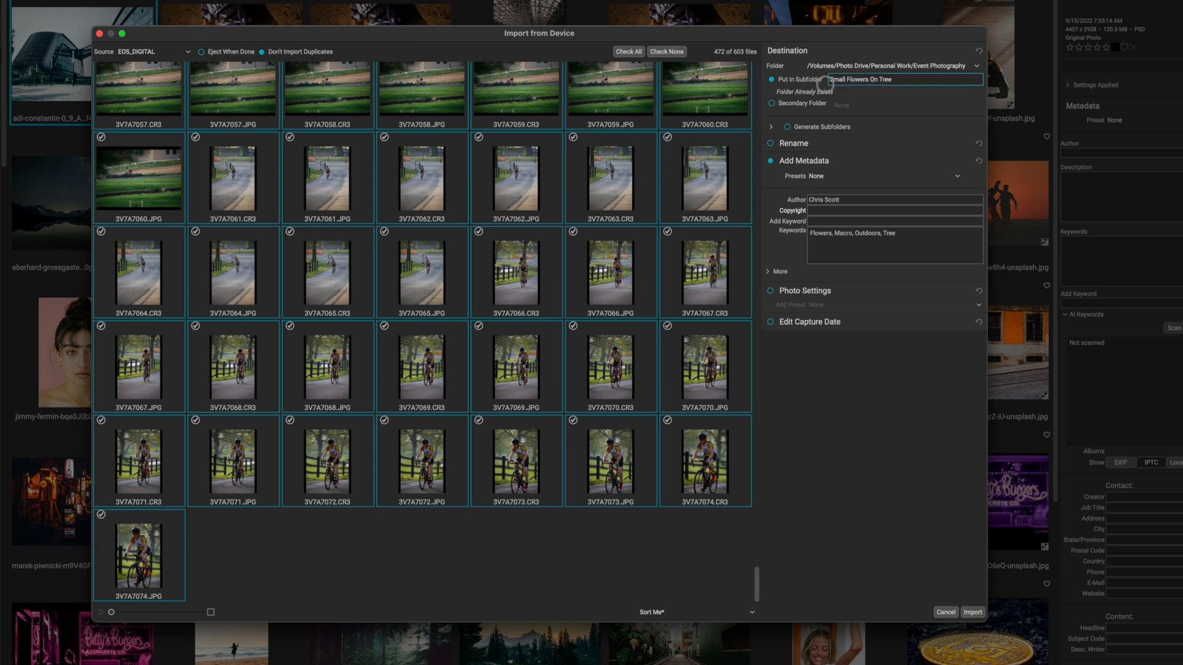
{"action": "type", "text": "JTSD Bike Race"}
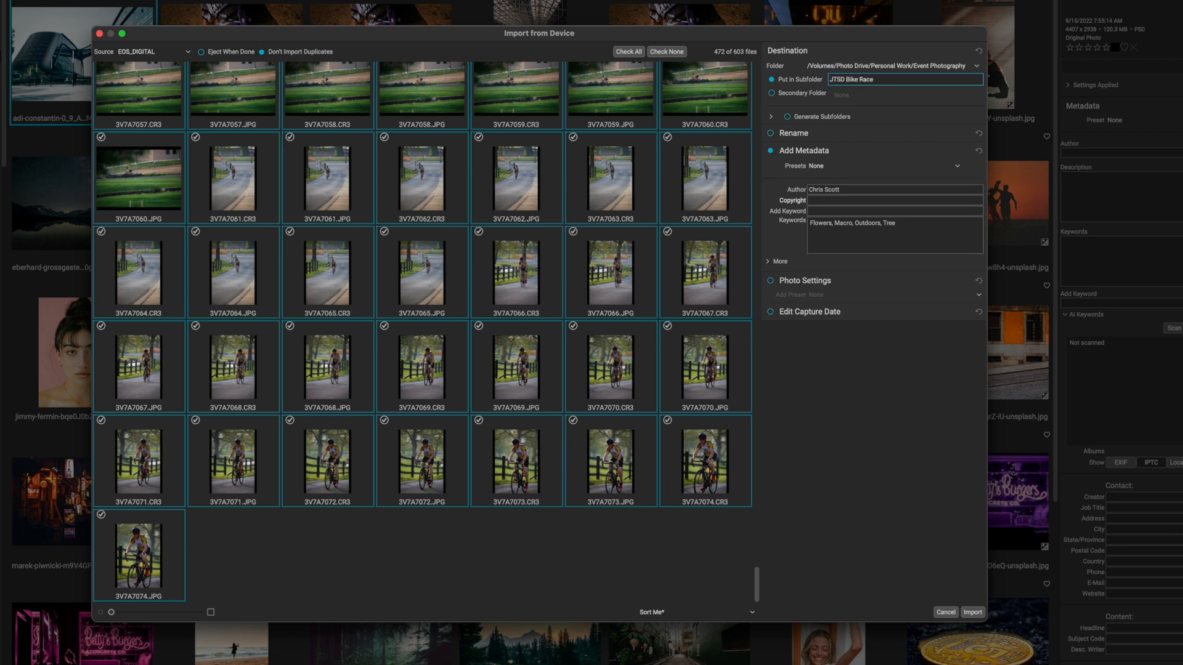
{"action": "mouse_move", "coordinate": [834, 90]}
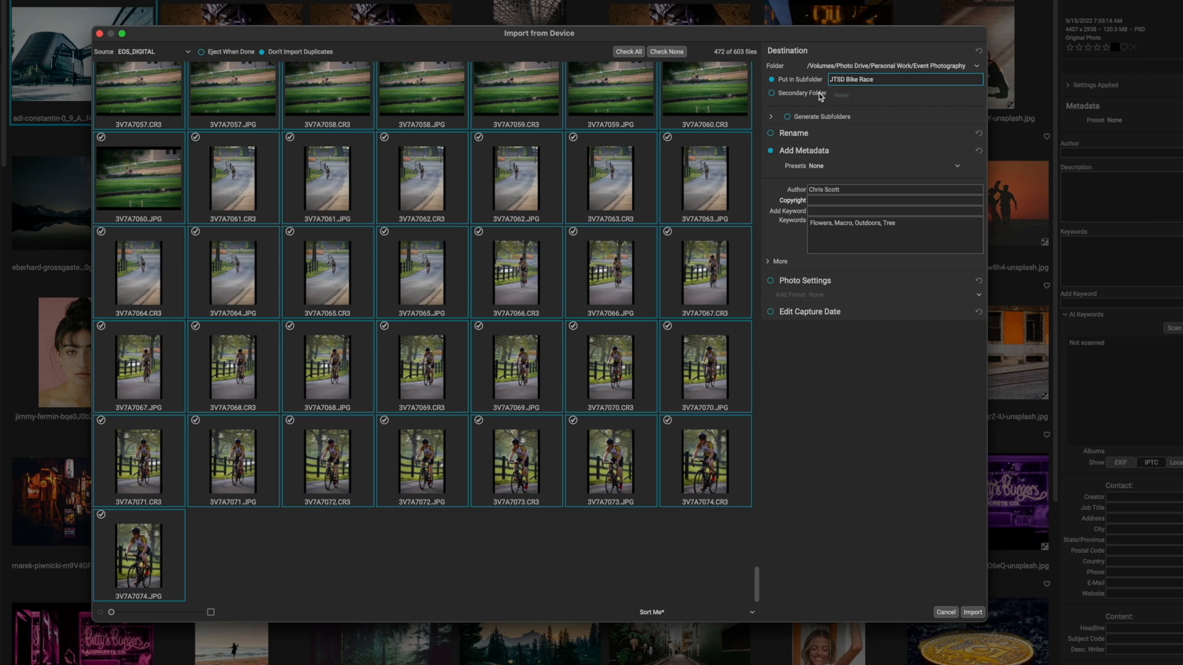
{"action": "mouse_move", "coordinate": [797, 159]}
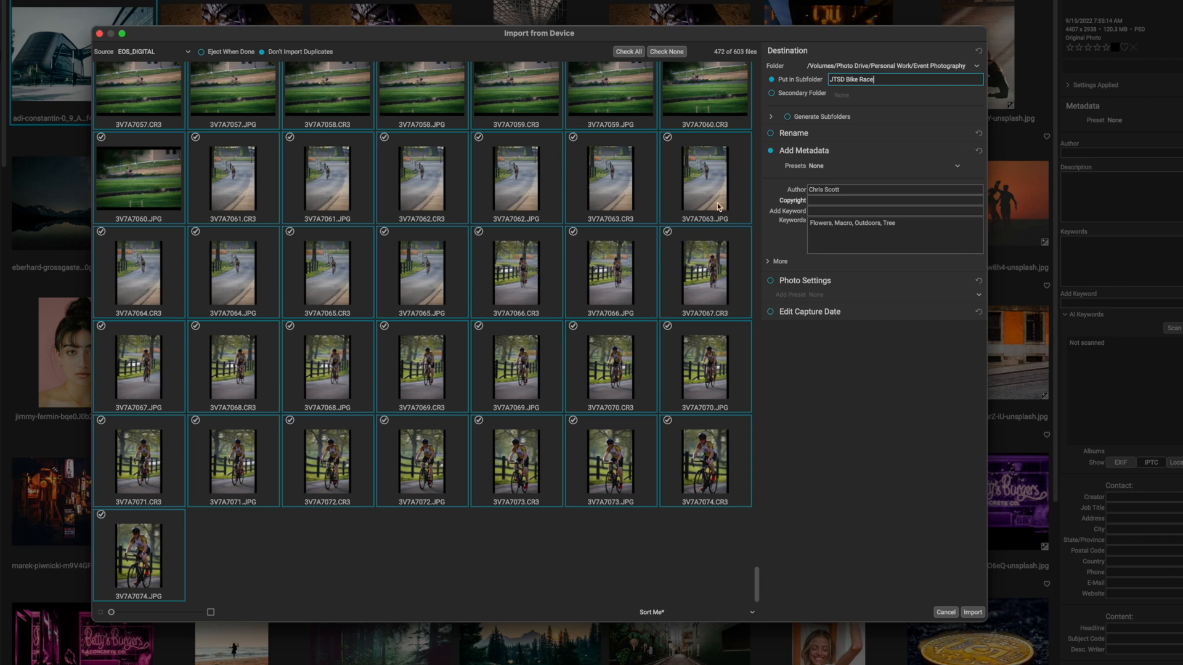
{"action": "mouse_move", "coordinate": [607, 229]}
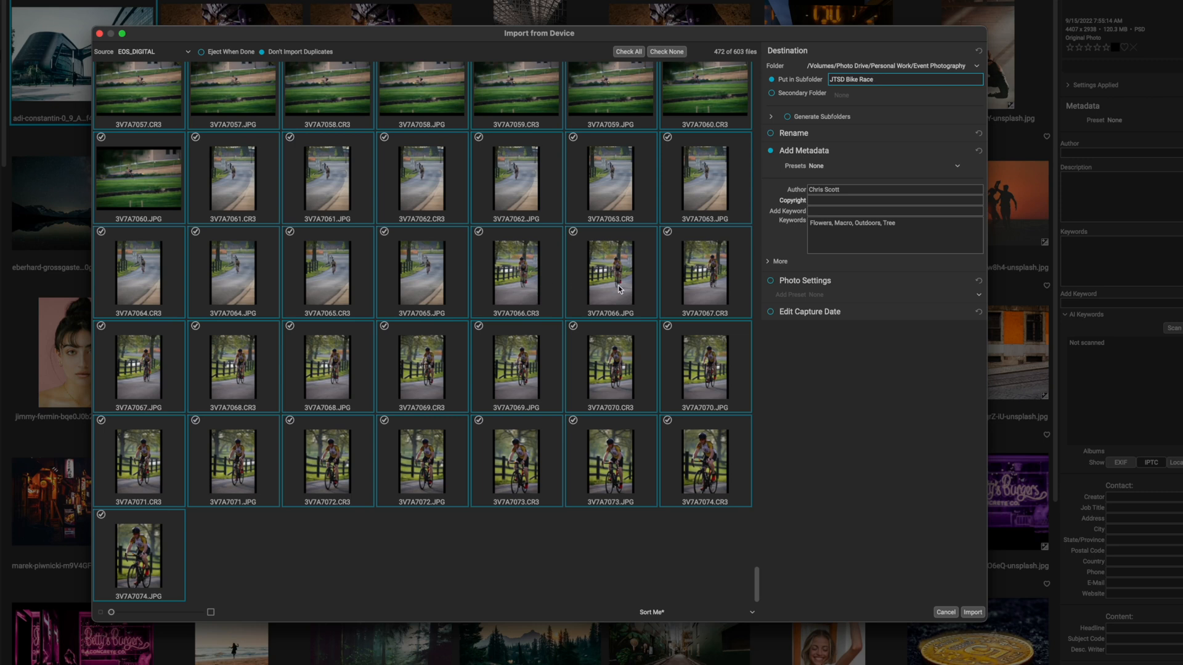
{"action": "mouse_move", "coordinate": [797, 167]}
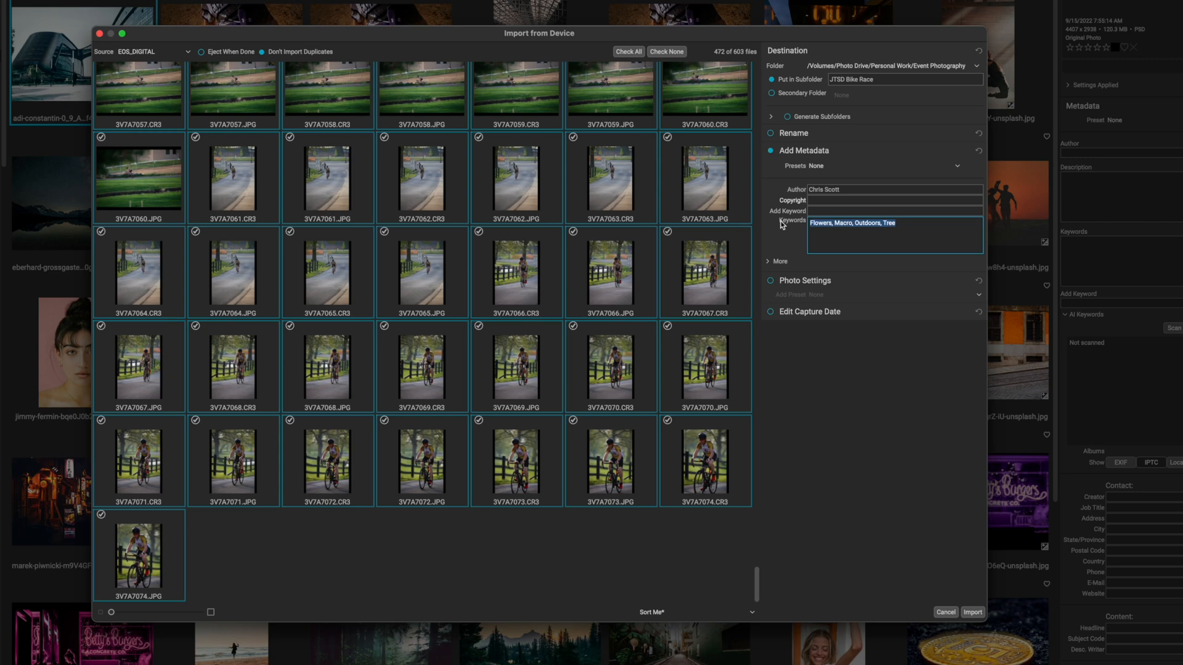
- Enter the keywords JTSD, Bike, Race, Outdoors in the metadata
{"action": "type", "text": "JTSD, Bike"}
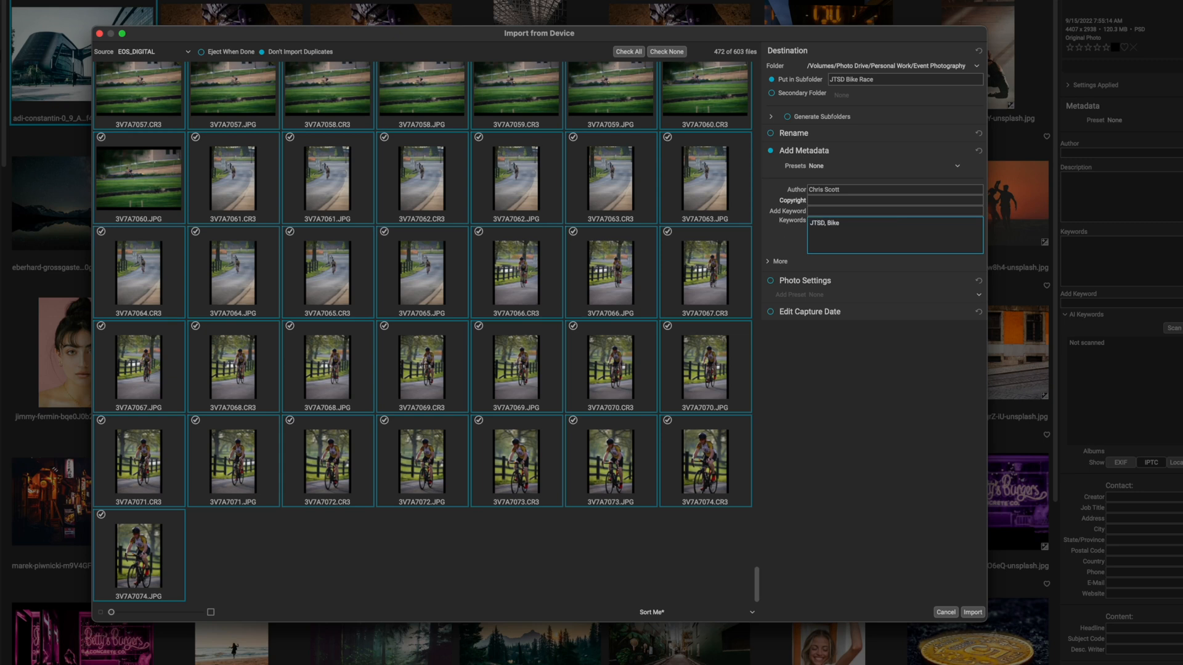
{"action": "type", "text": ", Race, Outdoors"}
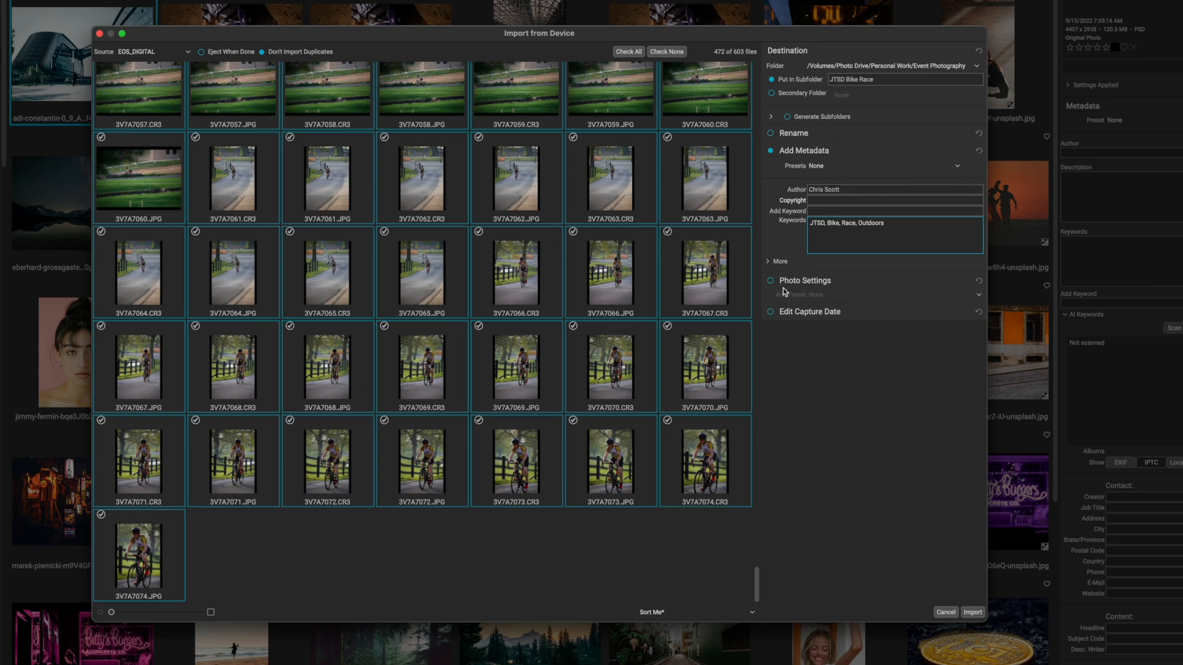
{"action": "mouse_move", "coordinate": [758, 266]}
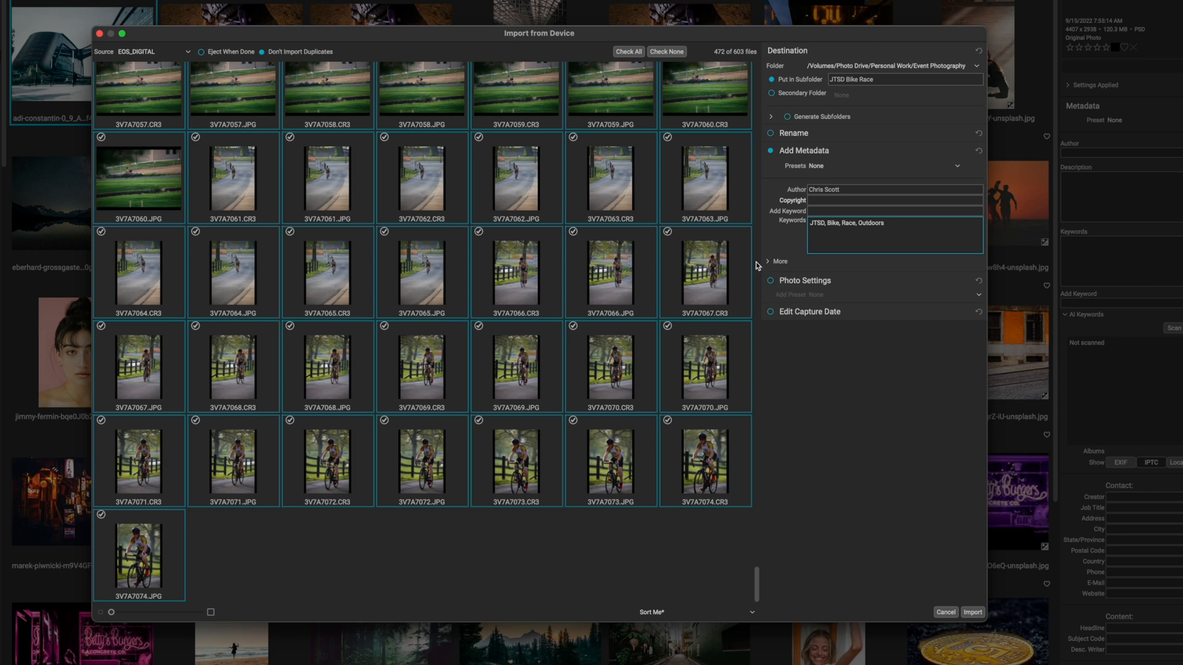
- Expand and collapse the extra metadata fields
{"action": "left_click", "coordinate": [777, 262]}
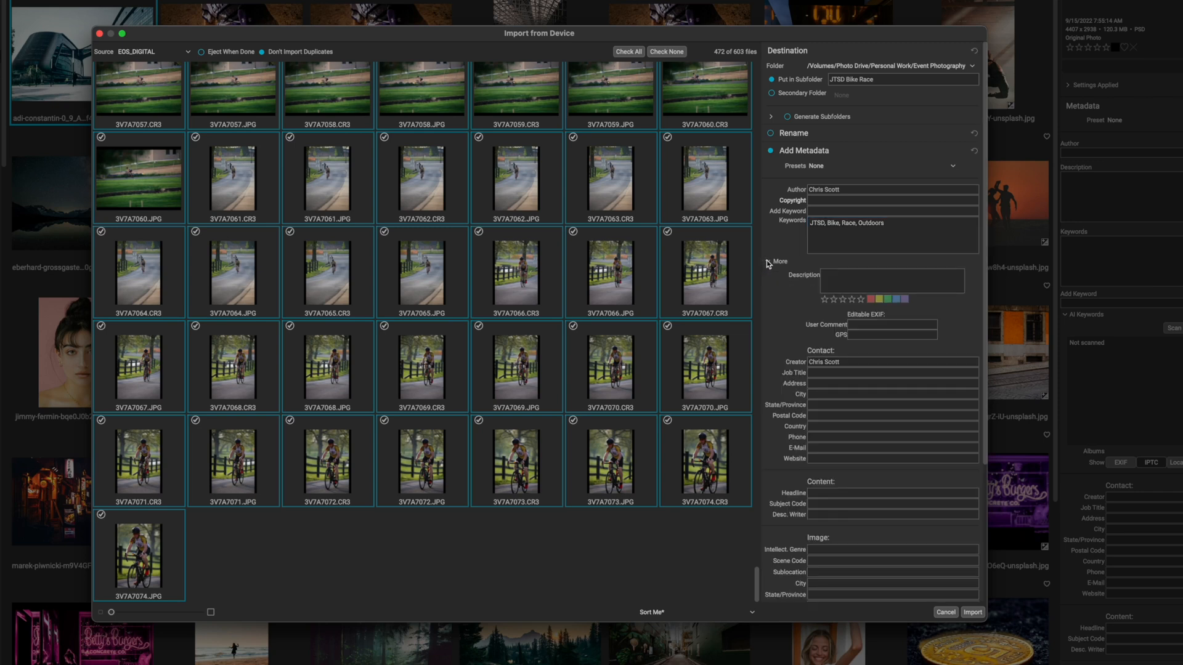
{"action": "left_click", "coordinate": [778, 261]}
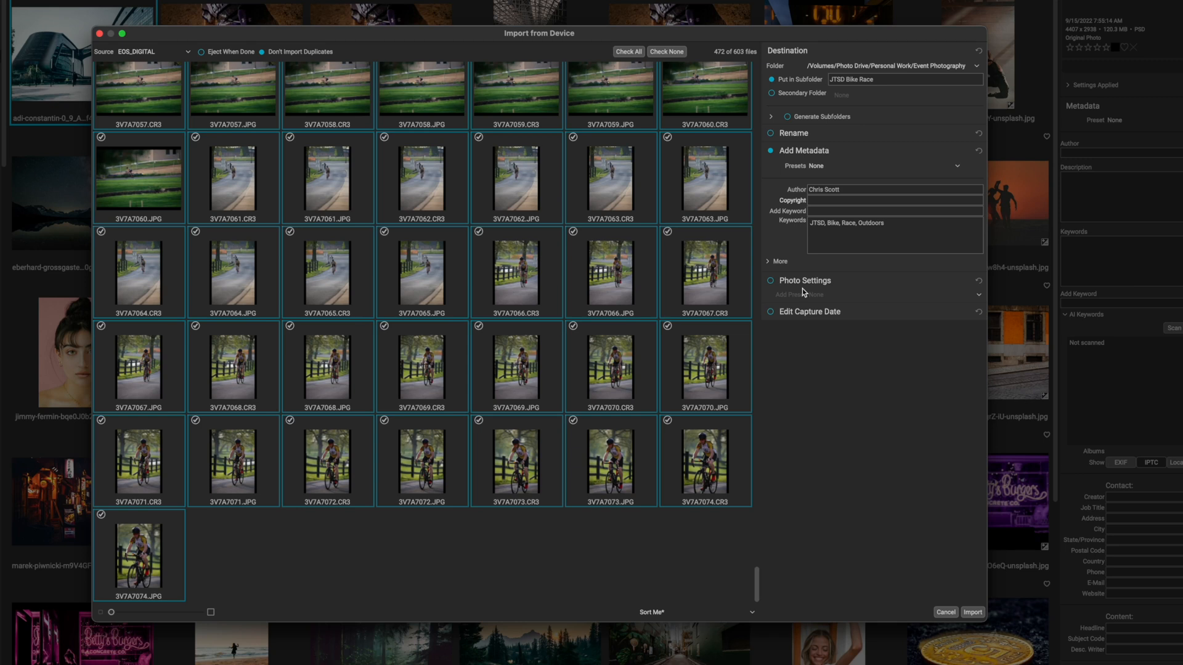
{"action": "mouse_move", "coordinate": [788, 352]}
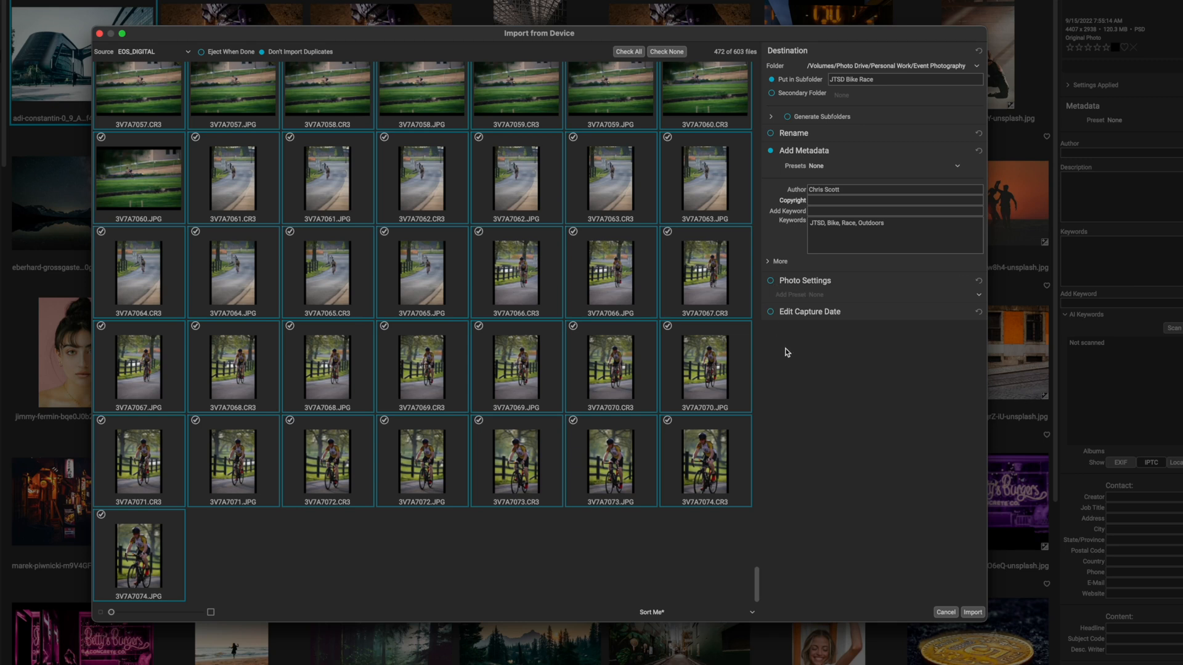
{"action": "mouse_move", "coordinate": [805, 401]}
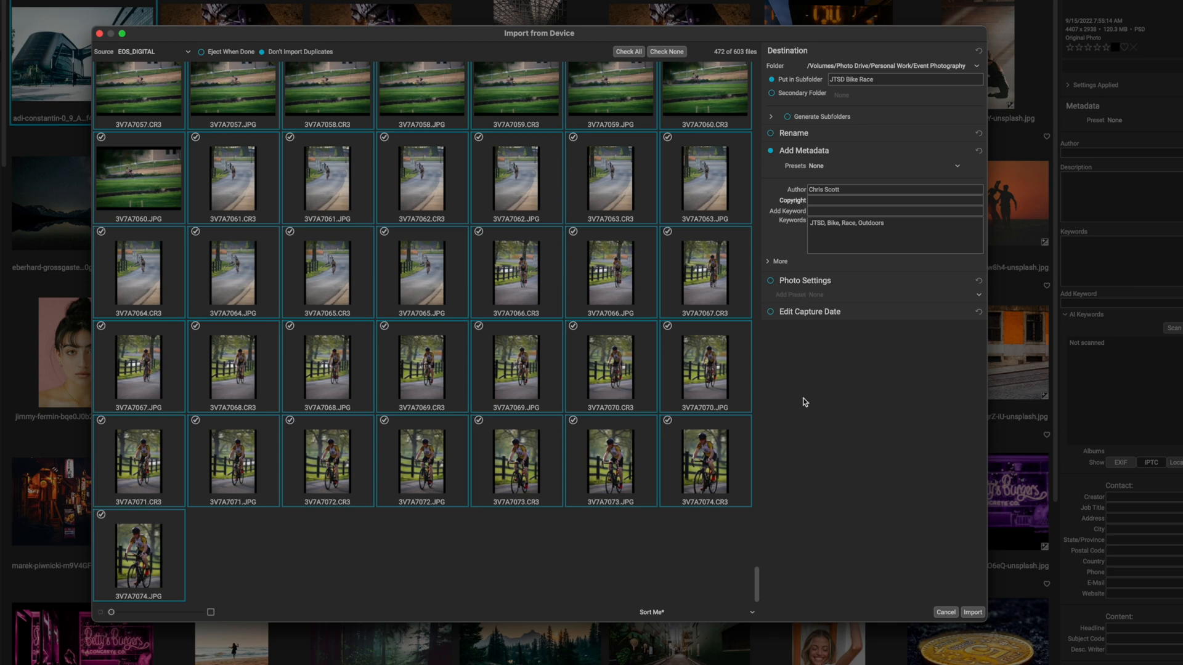
{"action": "mouse_move", "coordinate": [784, 146]}
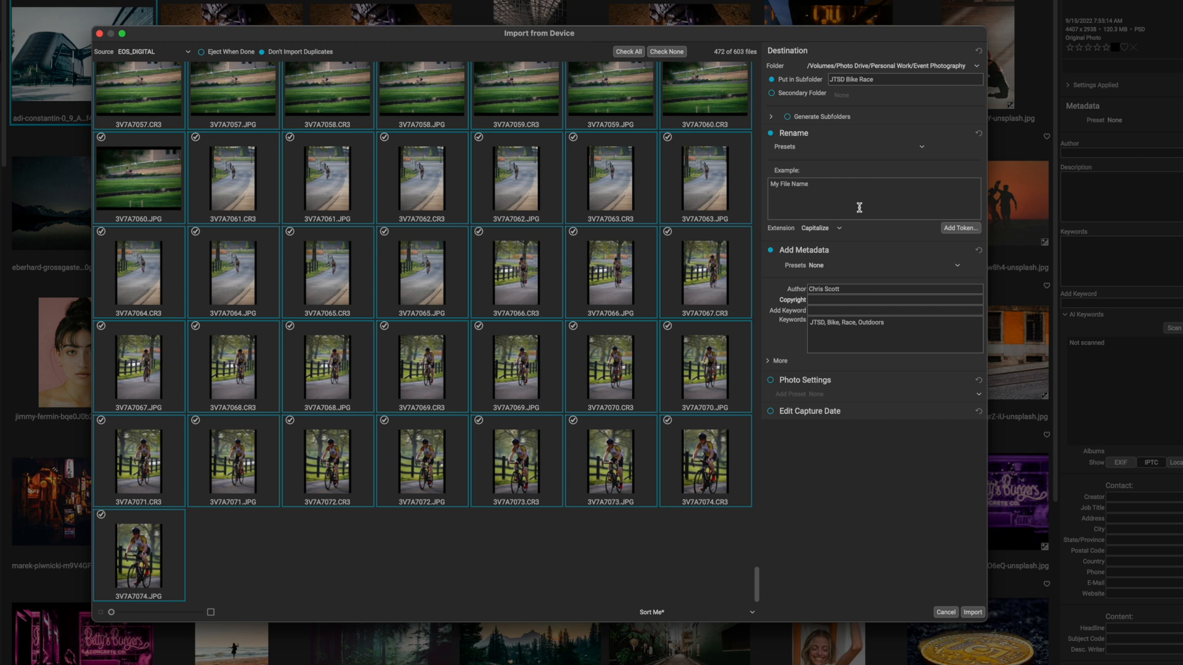
- Edit the Rename field and show the Add Token list
{"action": "left_click", "coordinate": [874, 197]}
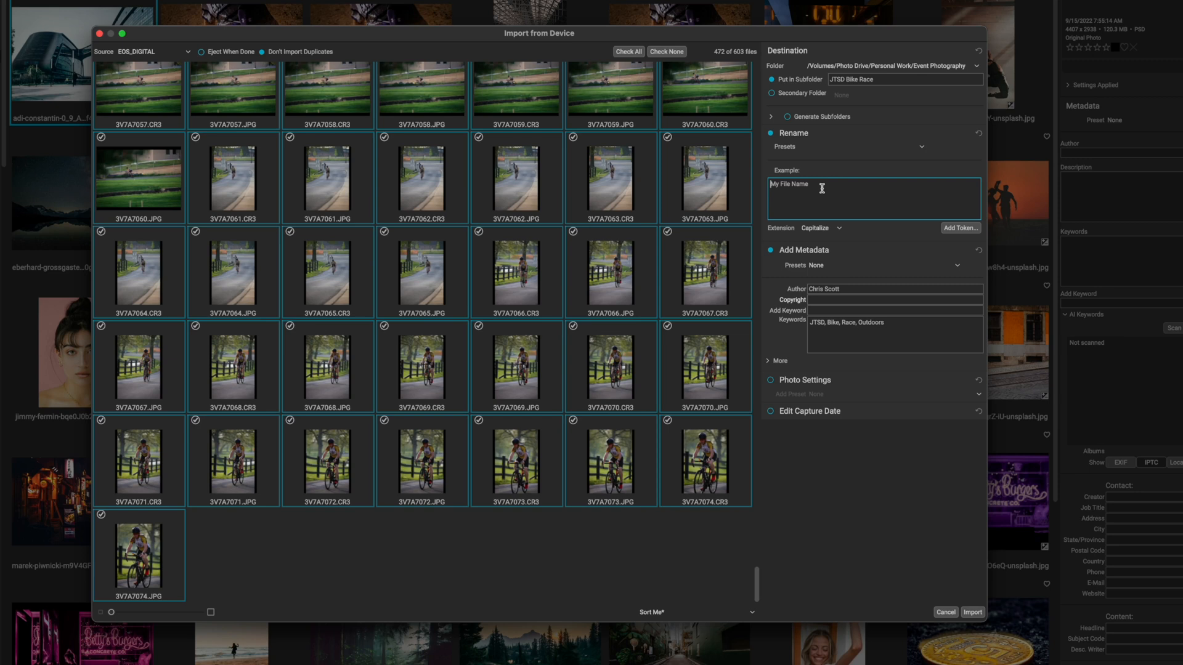
{"action": "mouse_move", "coordinate": [950, 237]}
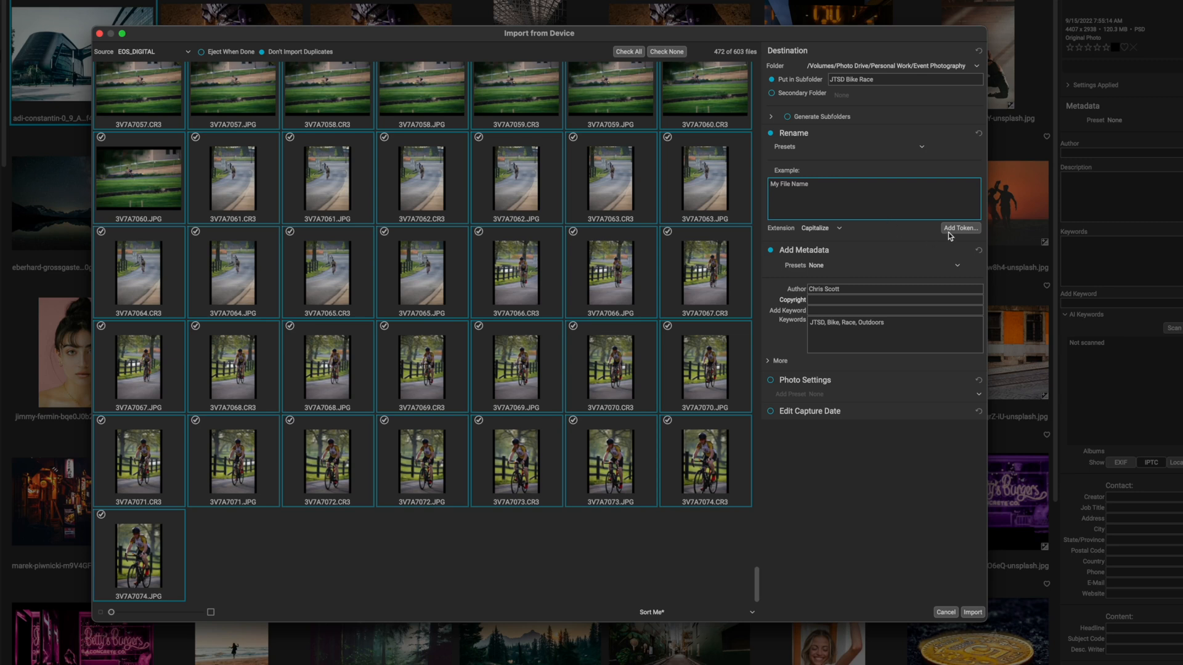
{"action": "left_click", "coordinate": [960, 229]}
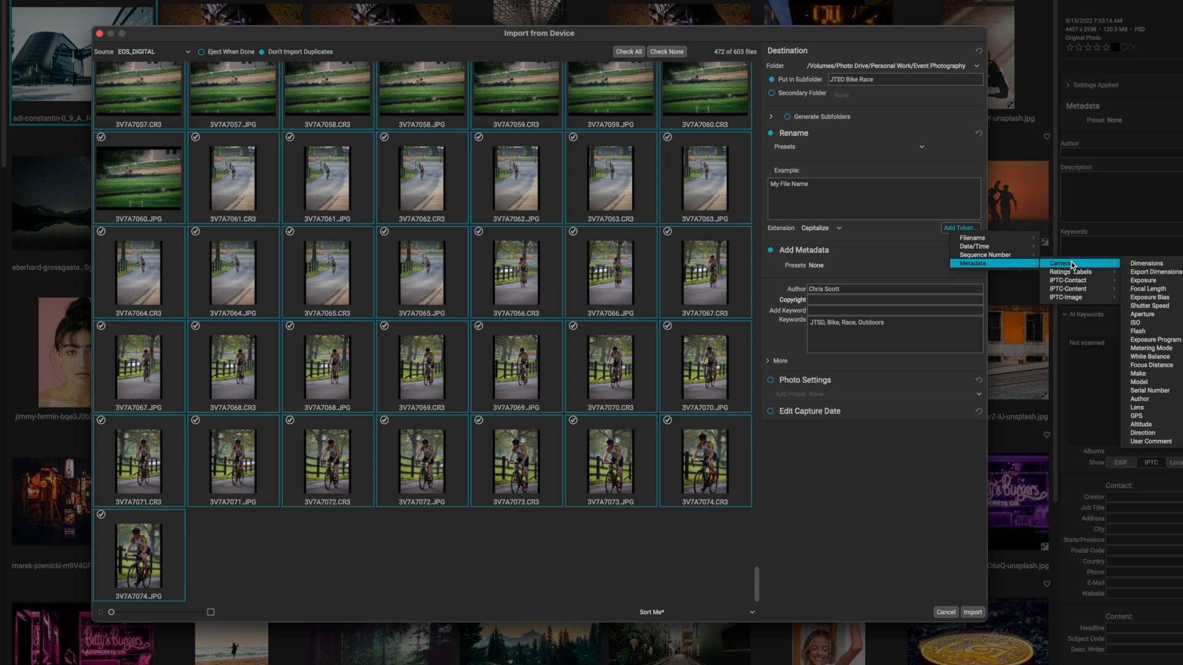
{"action": "mouse_move", "coordinate": [973, 238]}
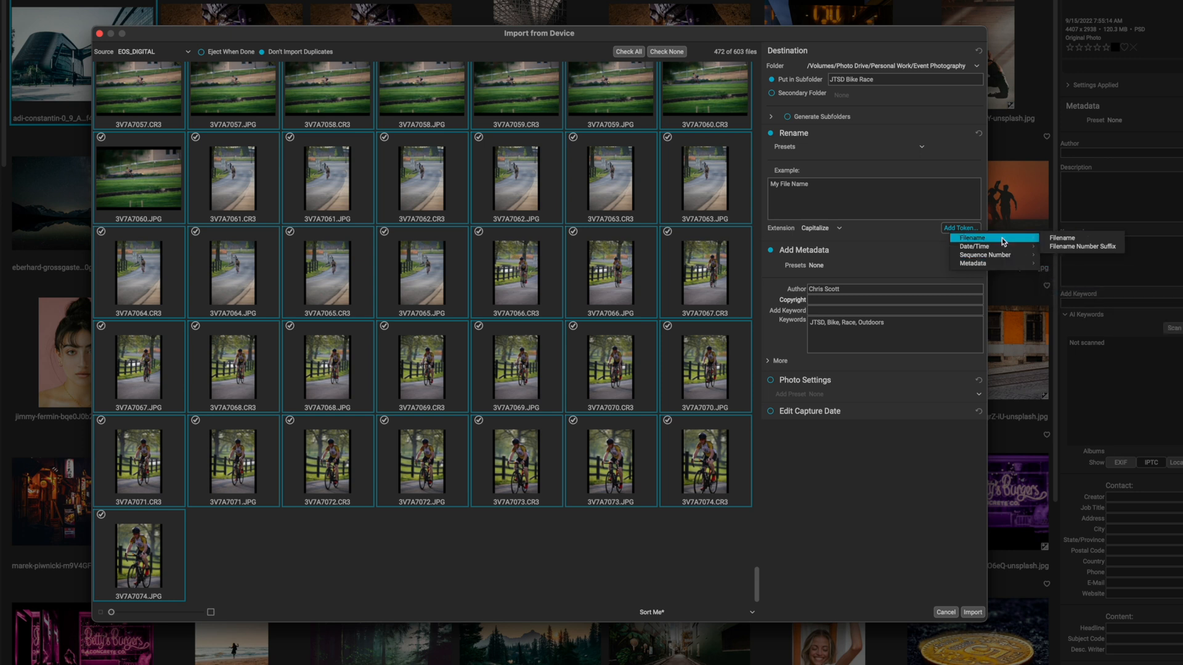
{"action": "mouse_move", "coordinate": [1061, 238]}
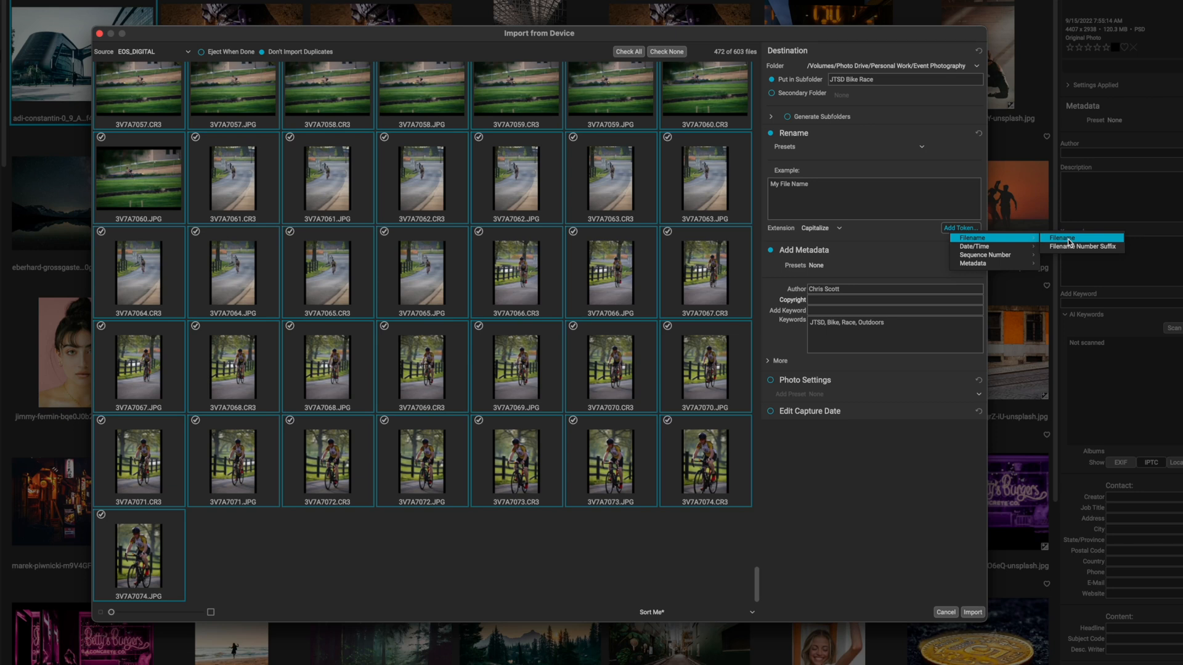
- Make the rename pattern JTSD_Bike Race_ followed by the original Filename token
{"action": "left_click", "coordinate": [1059, 238]}
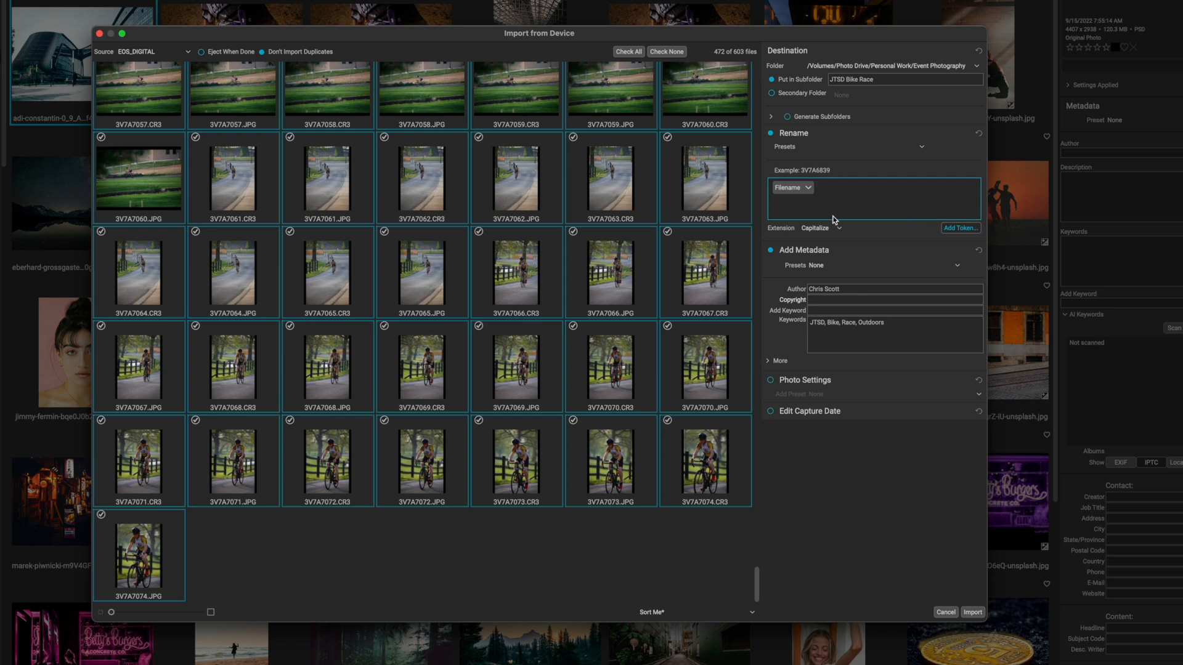
{"action": "left_click", "coordinate": [814, 187]}
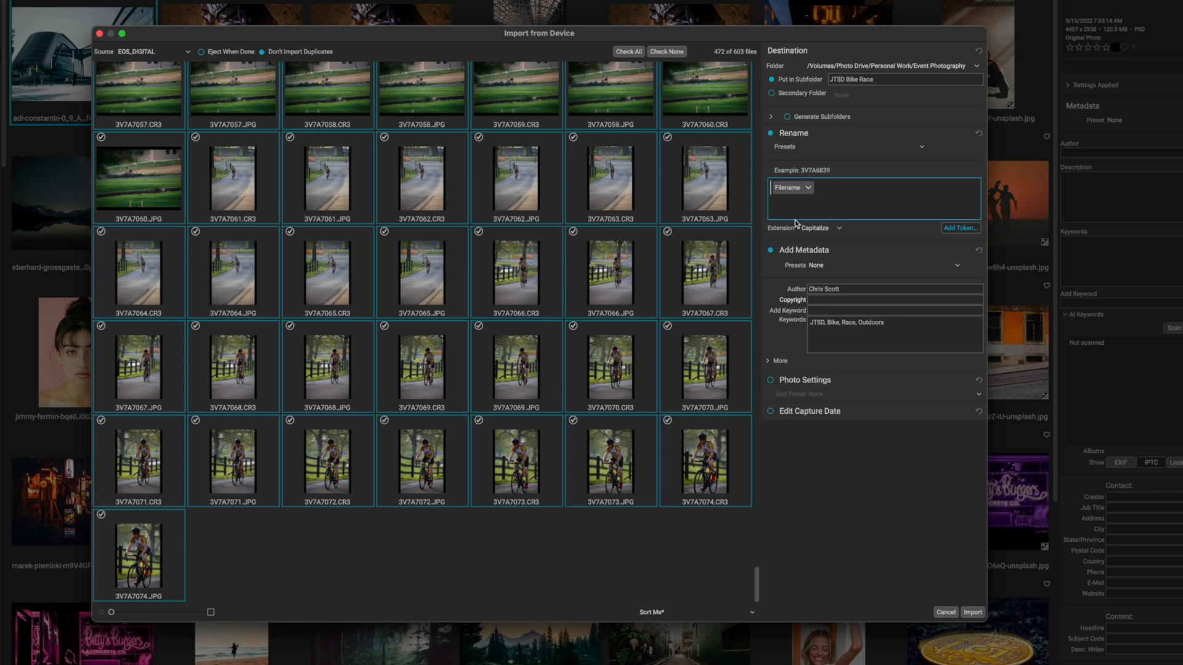
{"action": "type", "text": "JTSD_Bike Race_"}
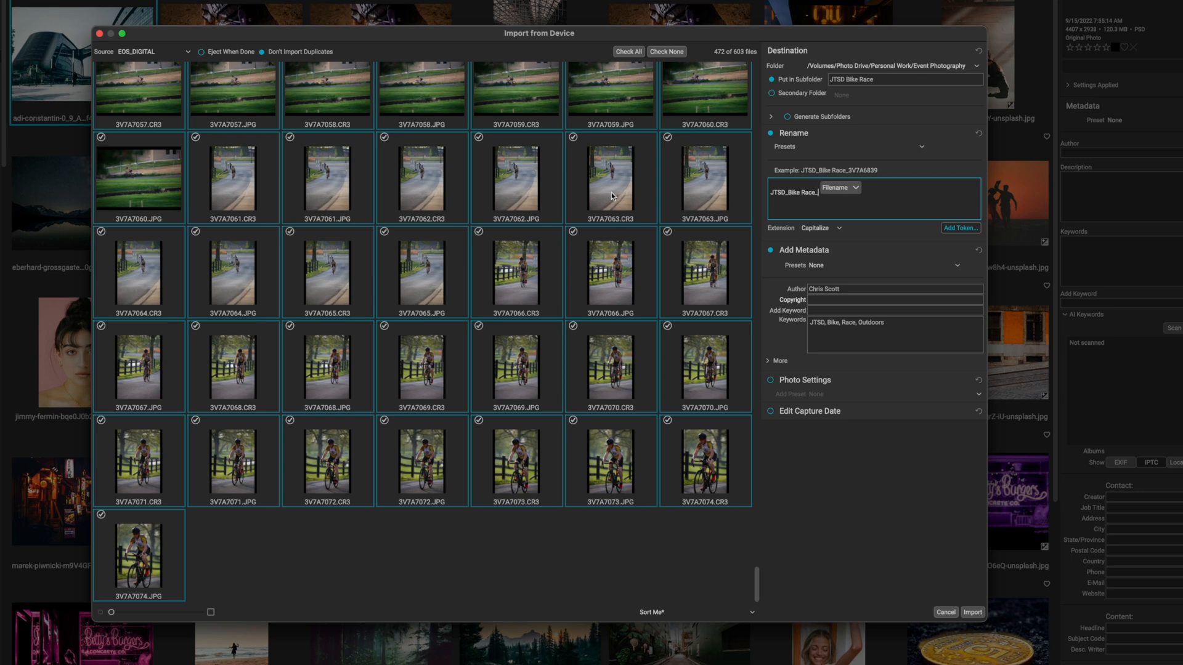
{"action": "mouse_move", "coordinate": [584, 298]}
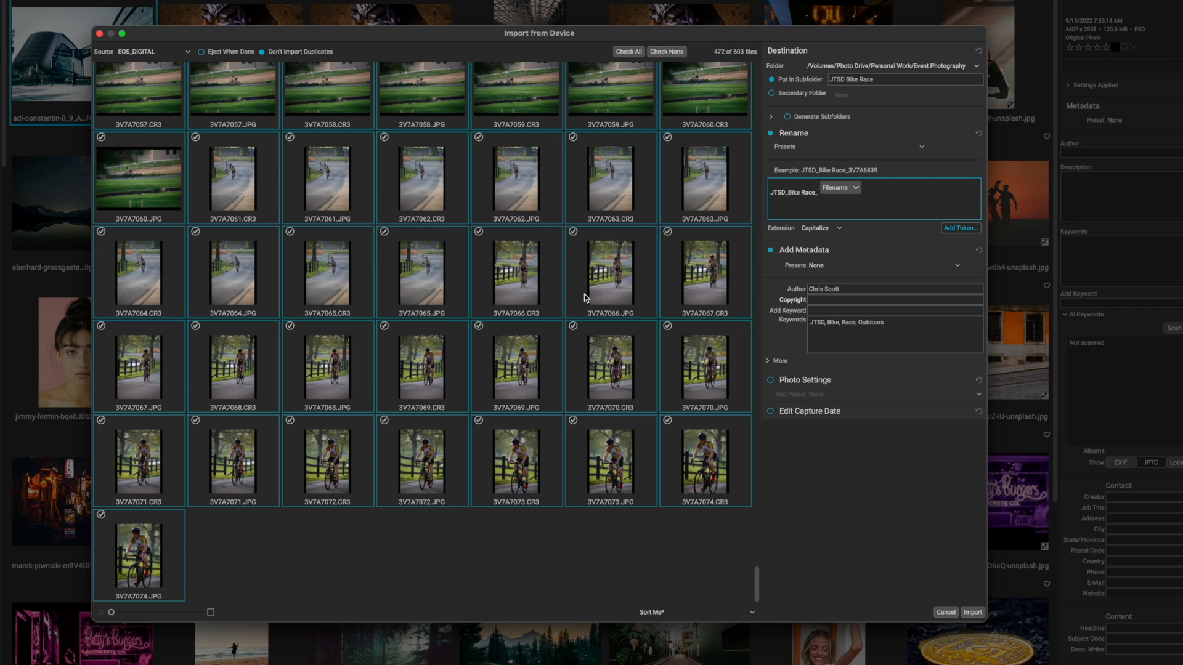
{"action": "mouse_move", "coordinate": [834, 553]}
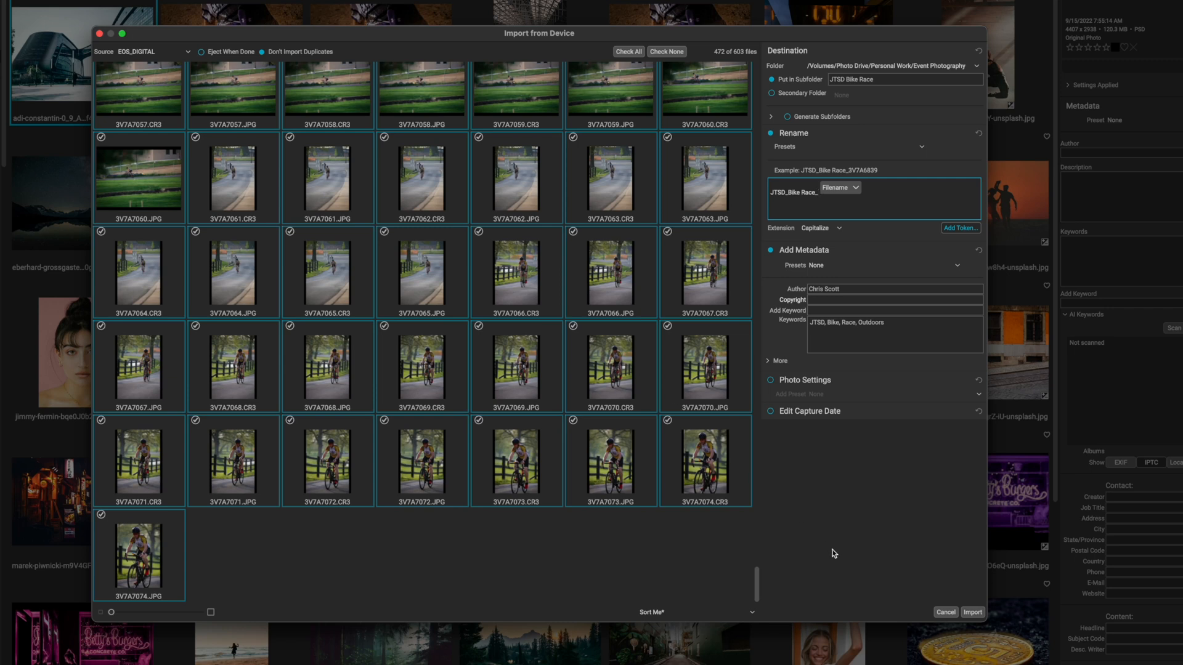
{"action": "mouse_move", "coordinate": [958, 430]}
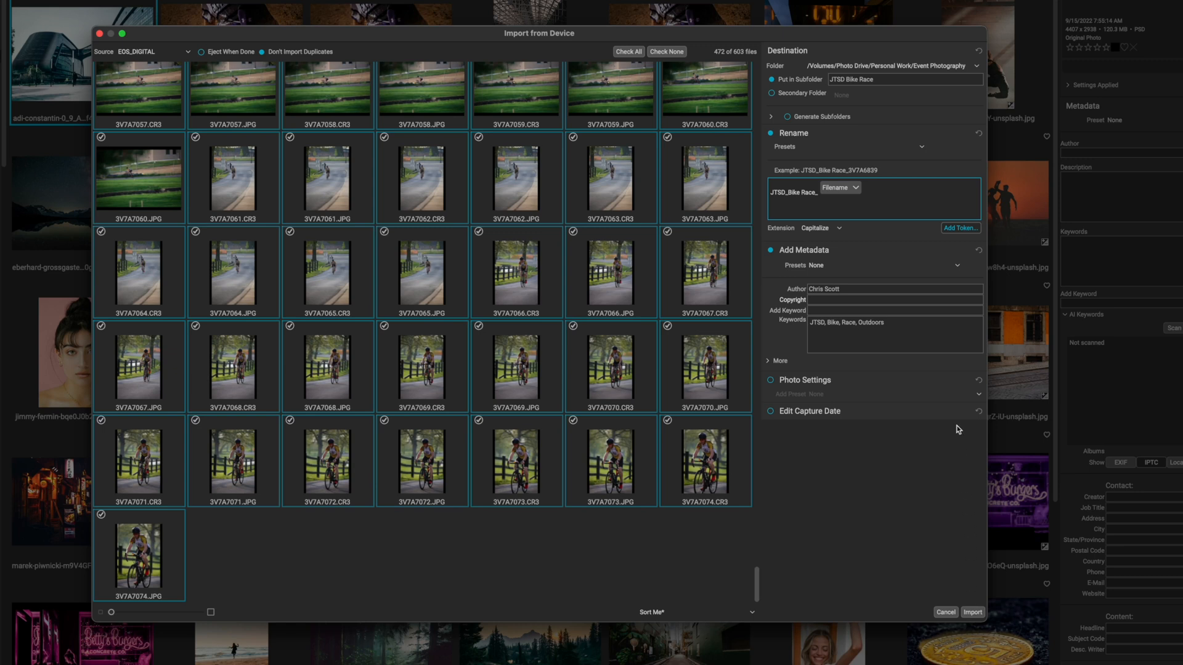
- Review the token list without changes, then run the import
{"action": "left_click", "coordinate": [960, 228]}
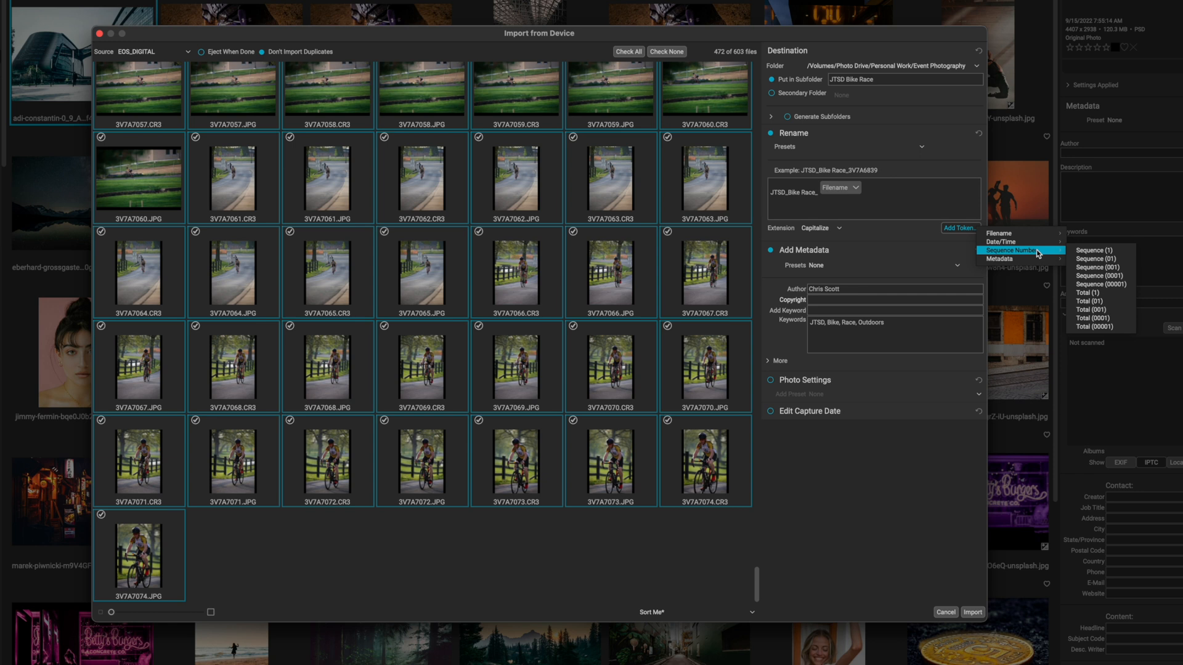
{"action": "mouse_move", "coordinate": [996, 260]}
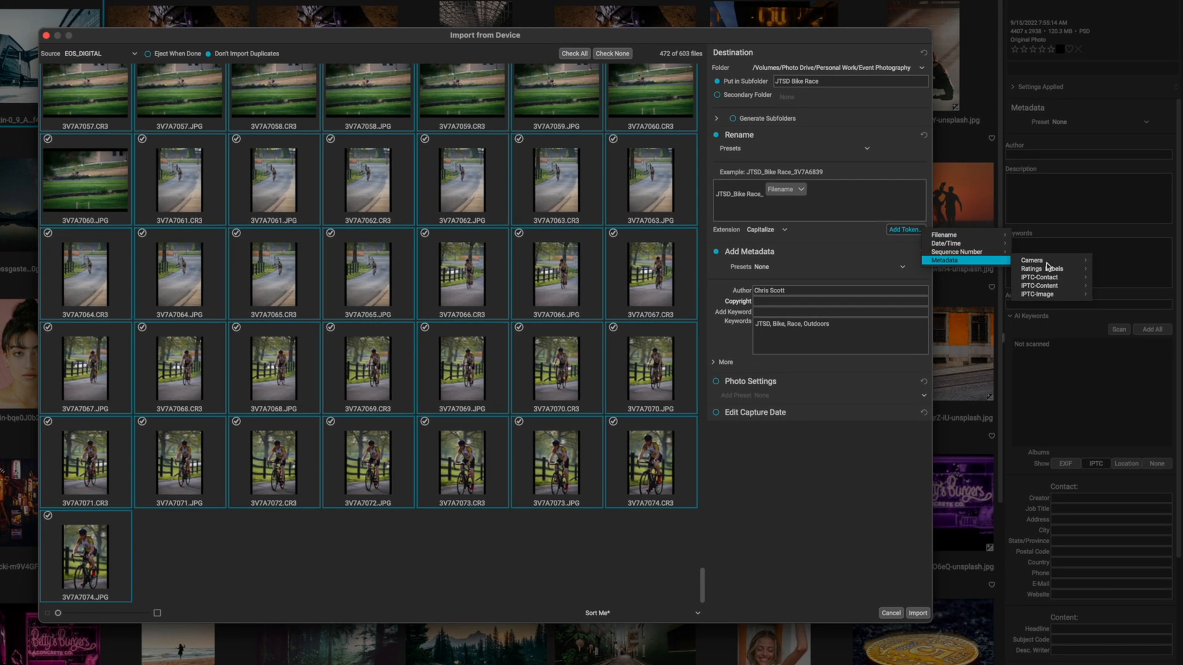
{"action": "mouse_move", "coordinate": [1033, 260]}
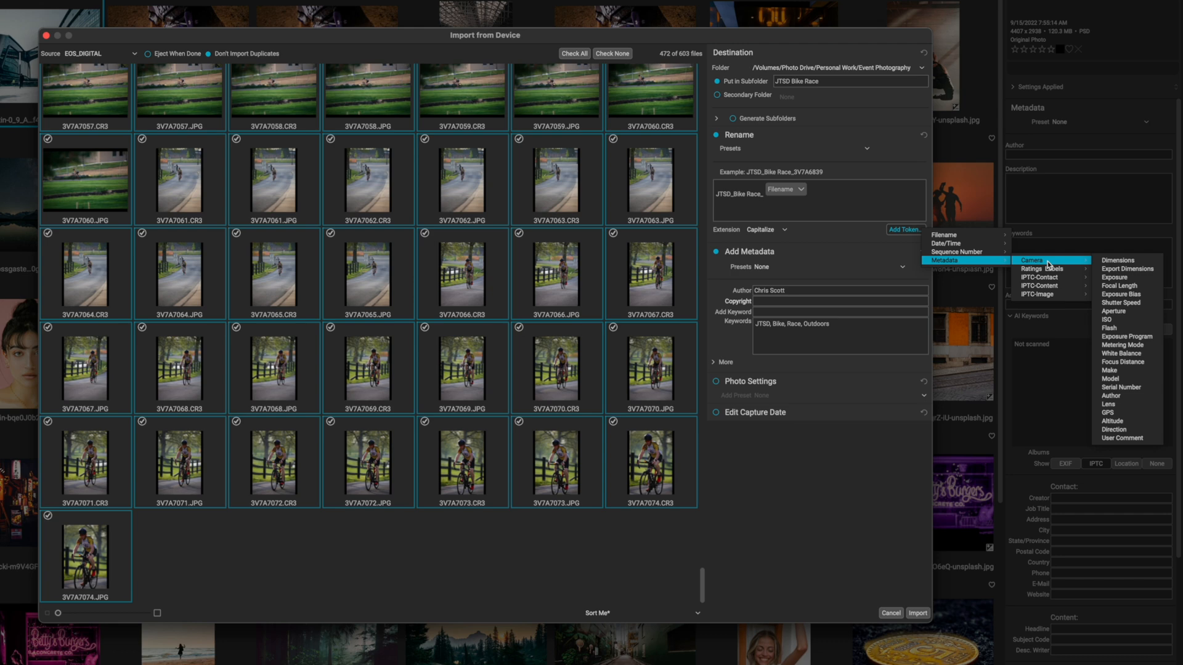
{"action": "mouse_move", "coordinate": [1016, 267]}
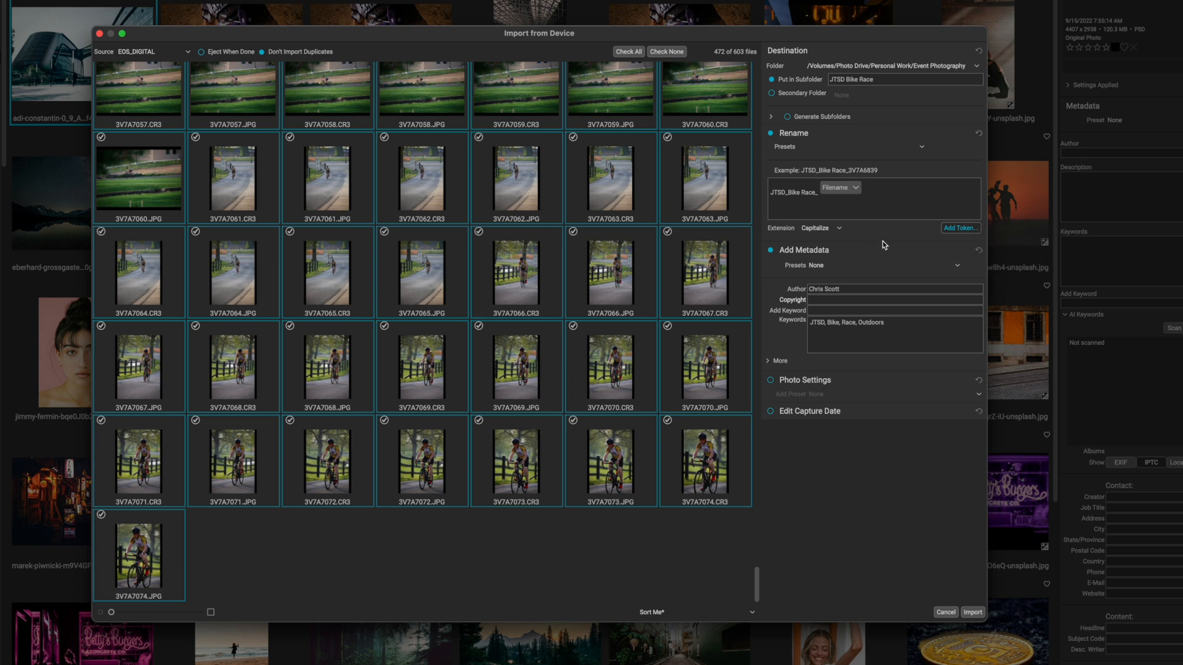
{"action": "mouse_move", "coordinate": [918, 588]}
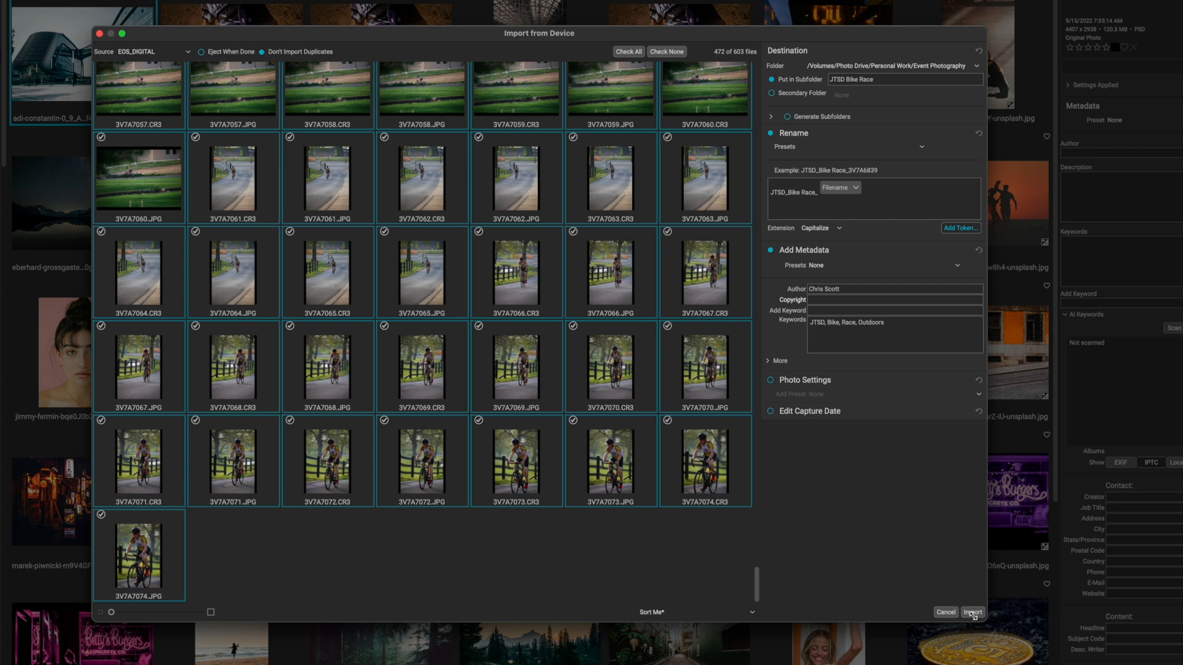
{"action": "left_click", "coordinate": [972, 612]}
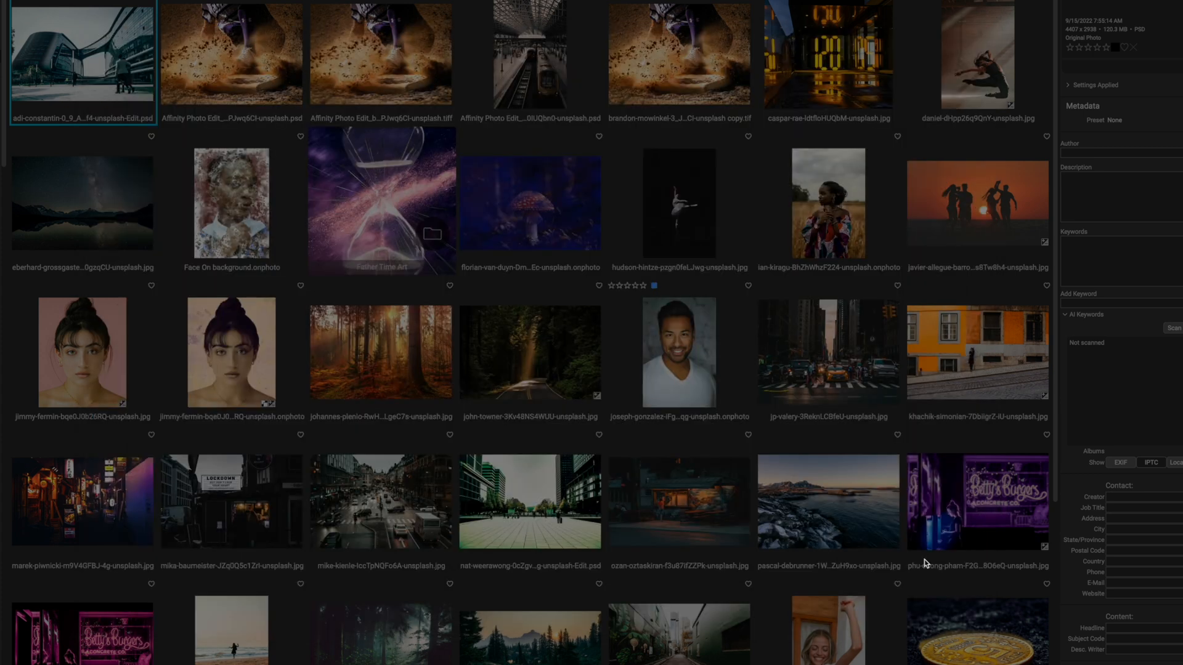